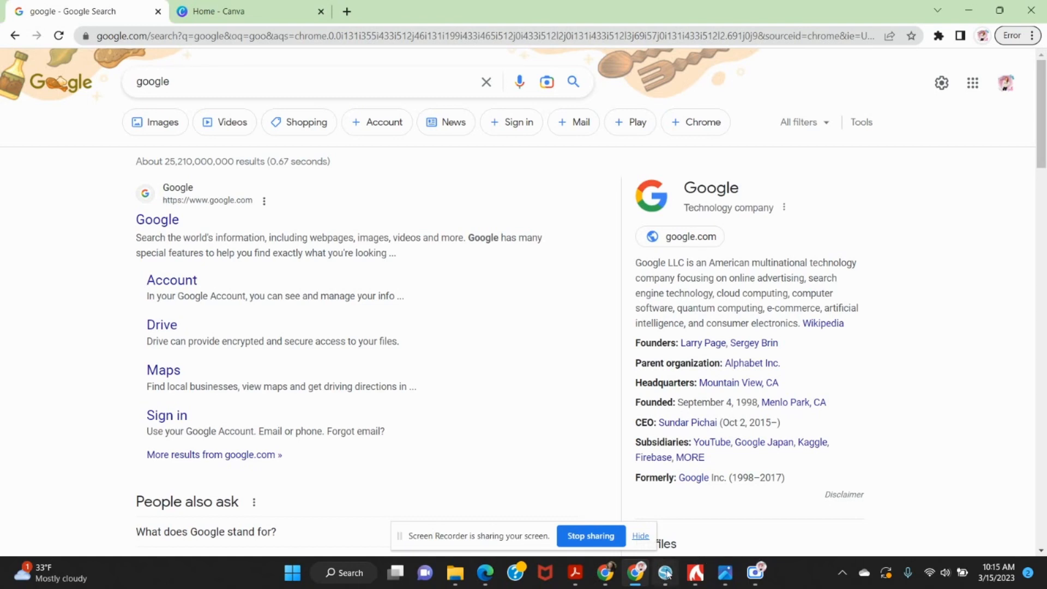
{"action": "left_click", "coordinate": [664, 577]}
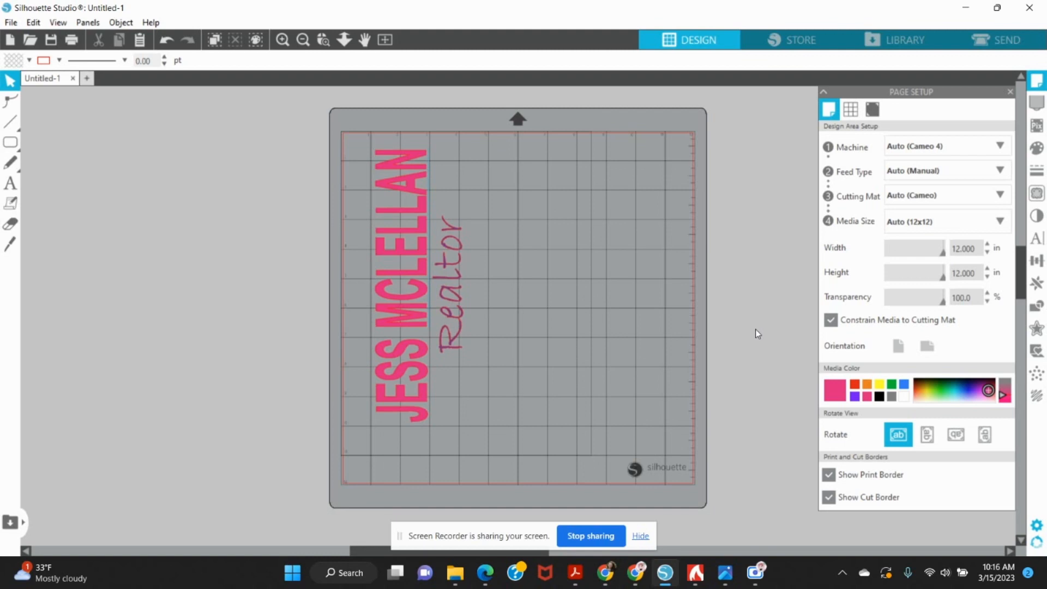
{"action": "mouse_move", "coordinate": [691, 398]}
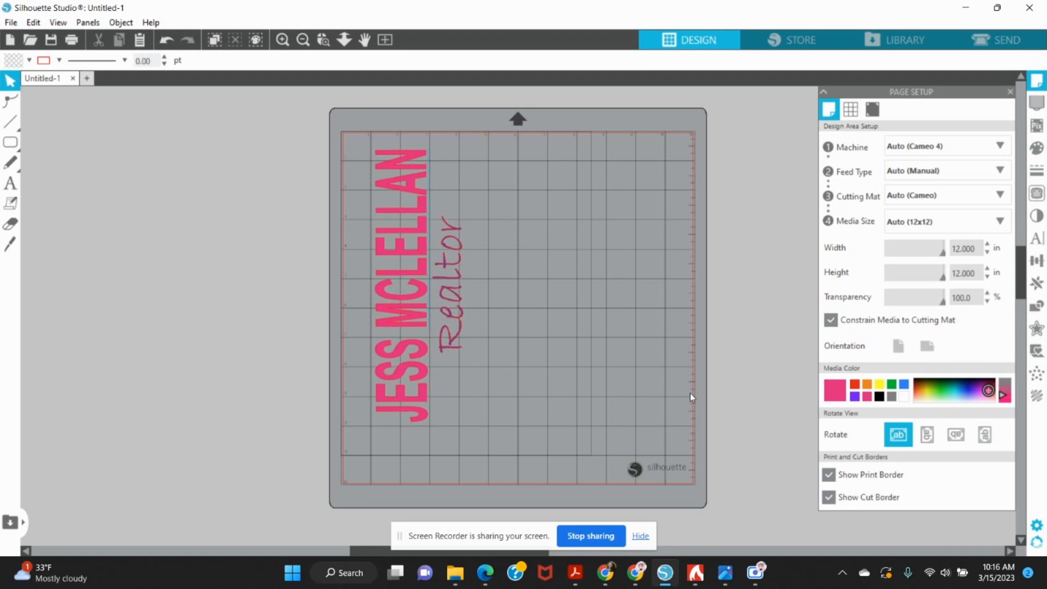
{"action": "mouse_move", "coordinate": [633, 573]}
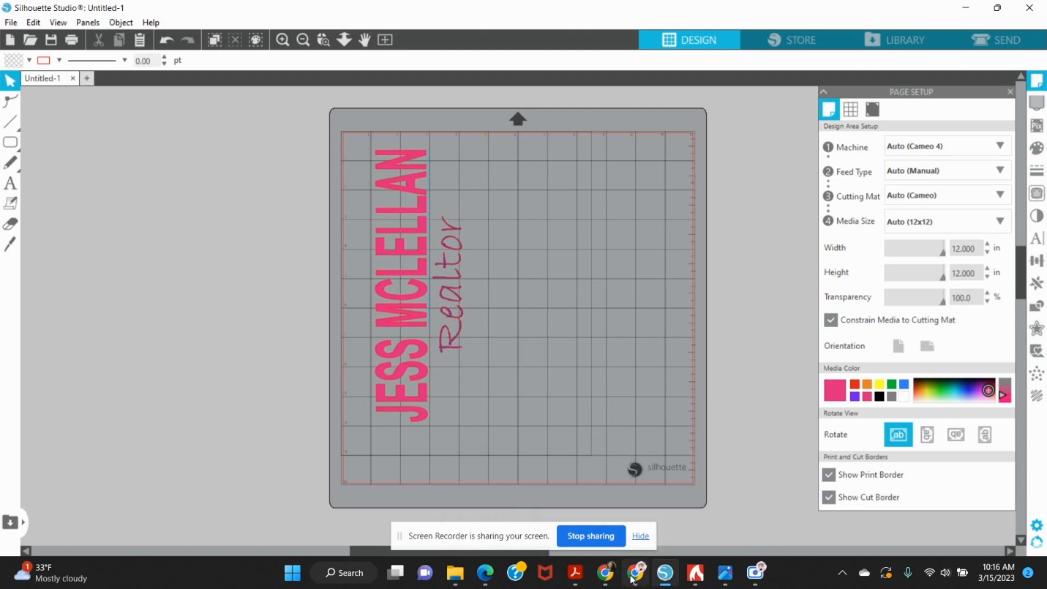
Step: Search 'pdfcreator' in Chrome and download the free PDFCreator installer from pdfforge
{"action": "left_click", "coordinate": [635, 573]}
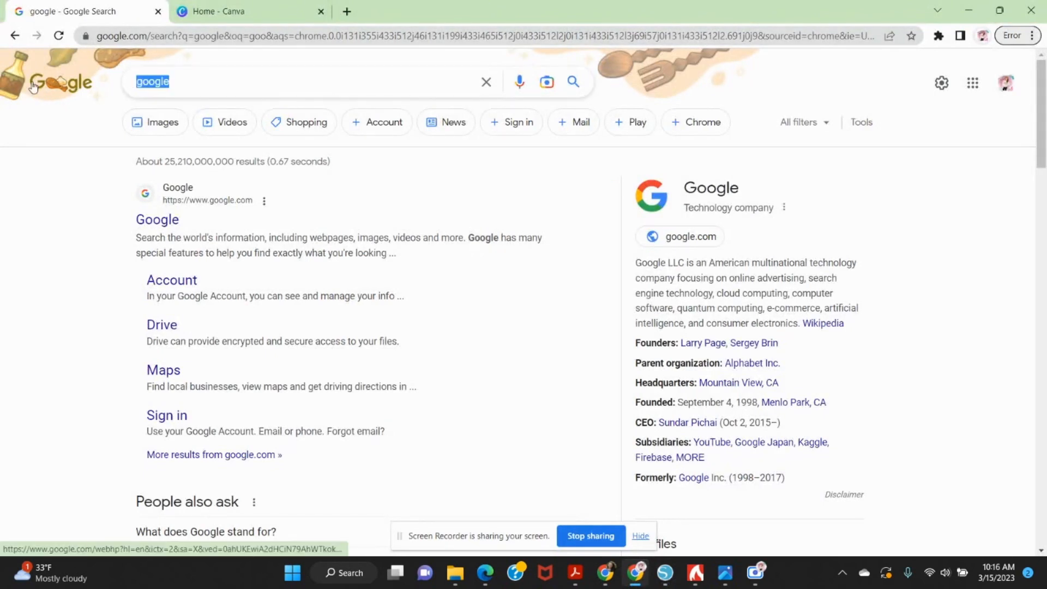
{"action": "type", "text": "pdf"}
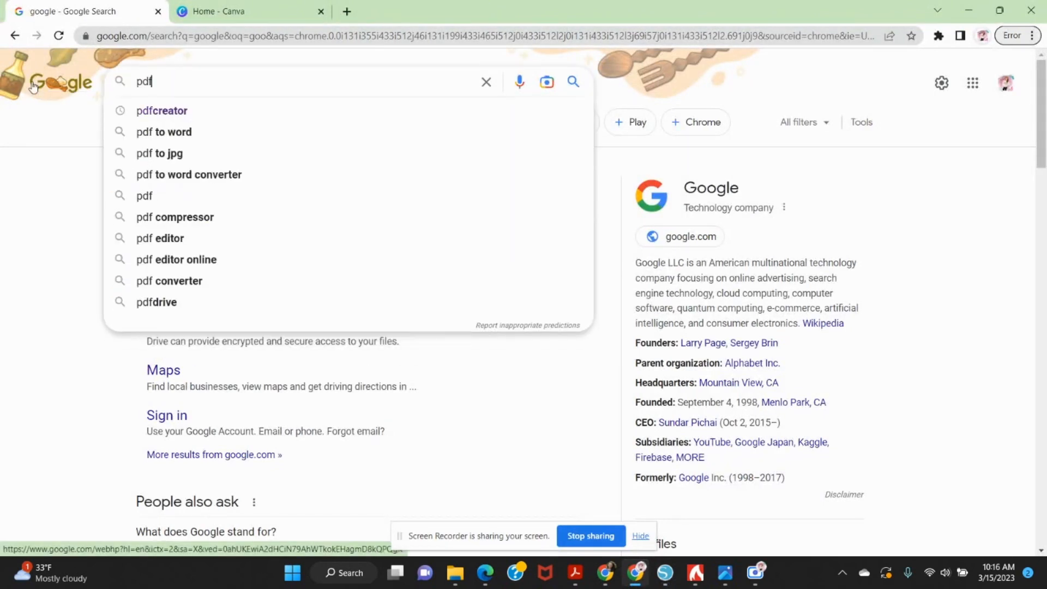
{"action": "left_click", "coordinate": [161, 111]}
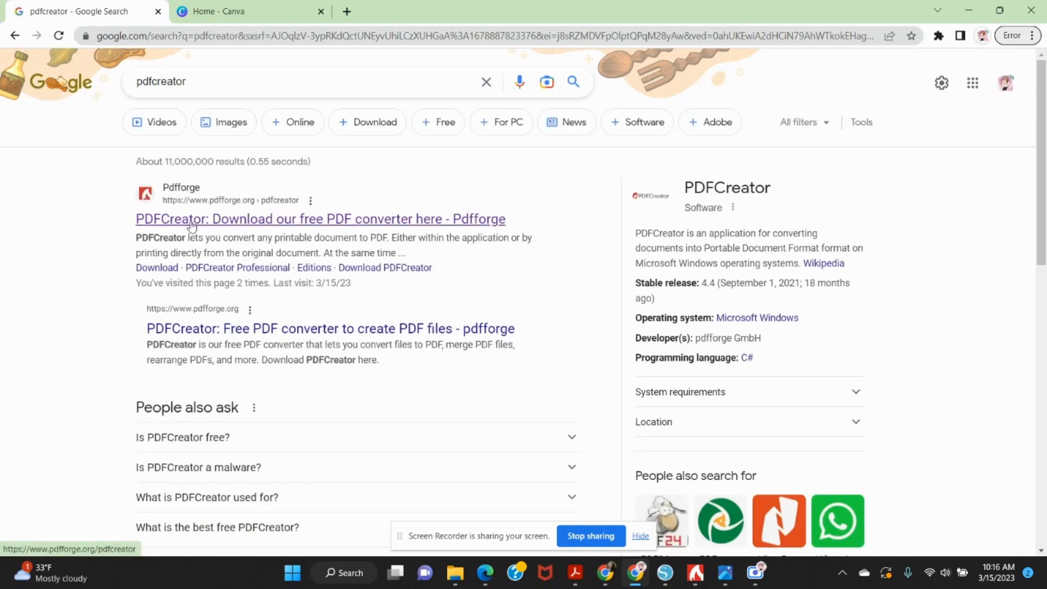
{"action": "mouse_move", "coordinate": [209, 228]}
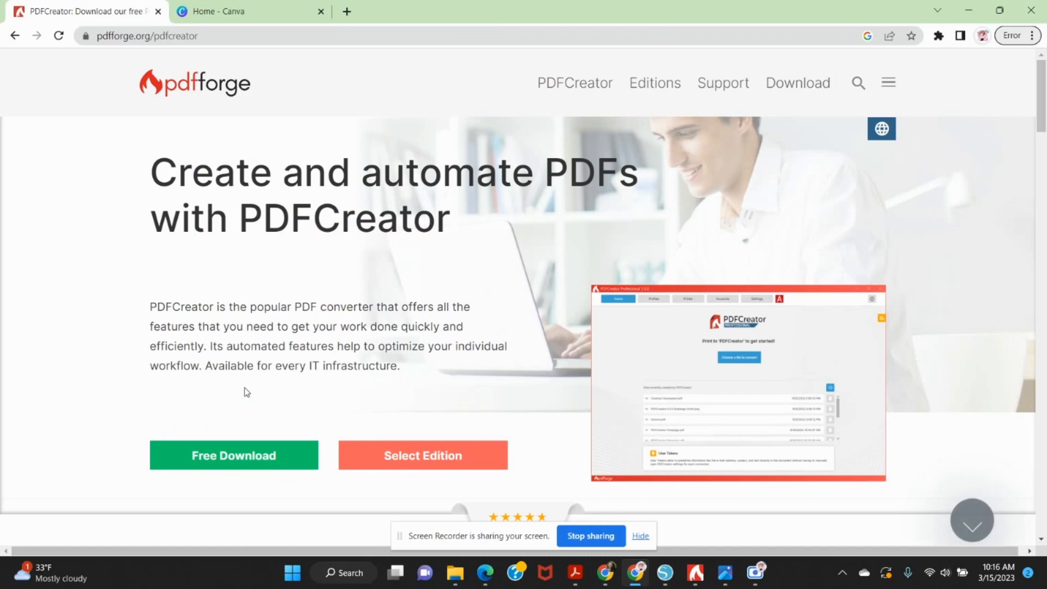
{"action": "scroll", "scroll_direction": "down", "scroll_amount": 3}
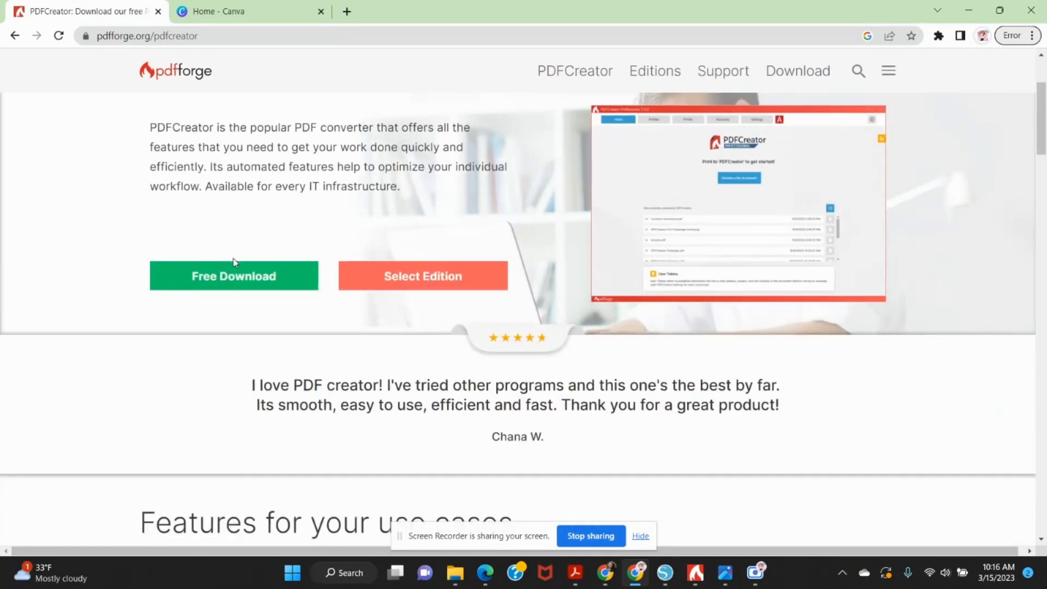
{"action": "mouse_move", "coordinate": [245, 452]}
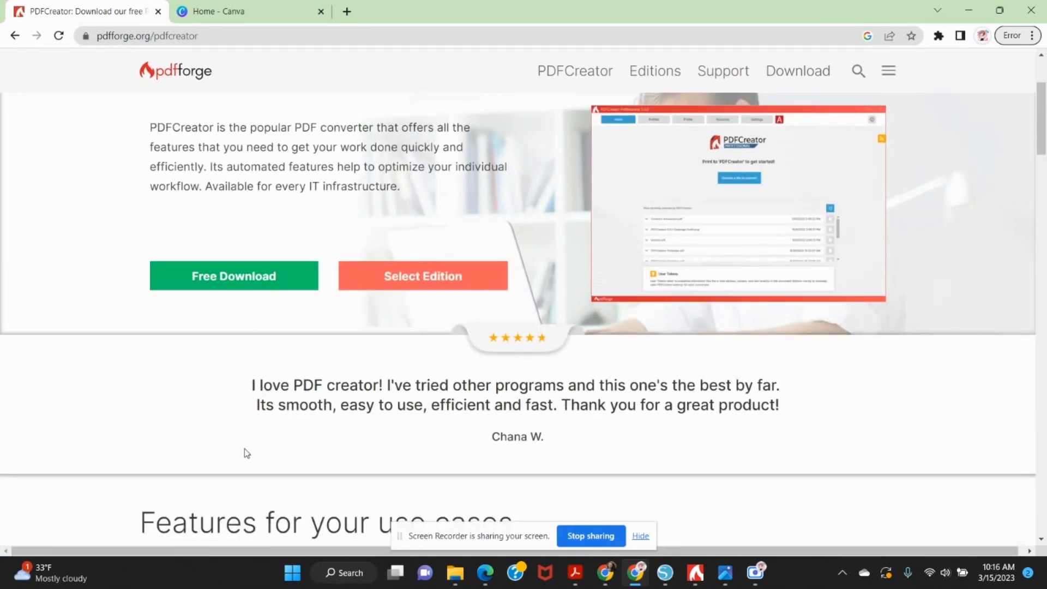
{"action": "mouse_move", "coordinate": [366, 423]}
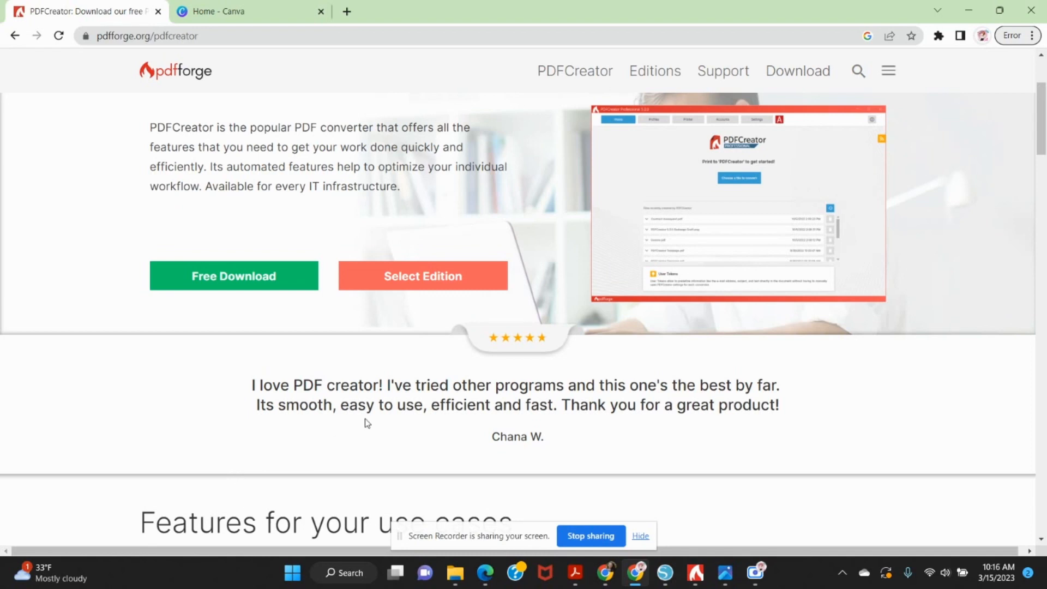
{"action": "mouse_move", "coordinate": [172, 267]}
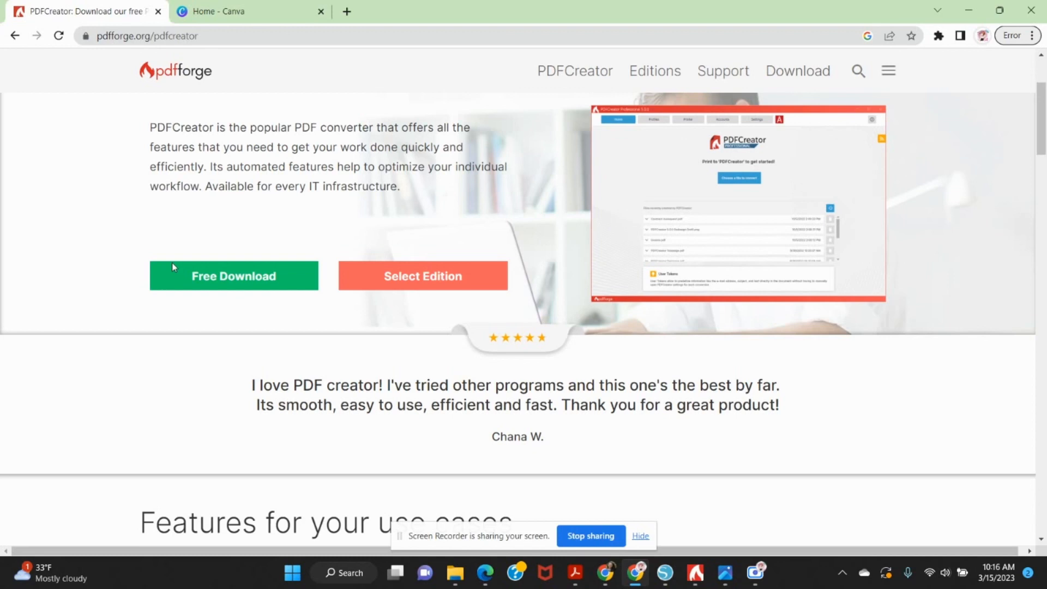
{"action": "left_click", "coordinate": [232, 276]}
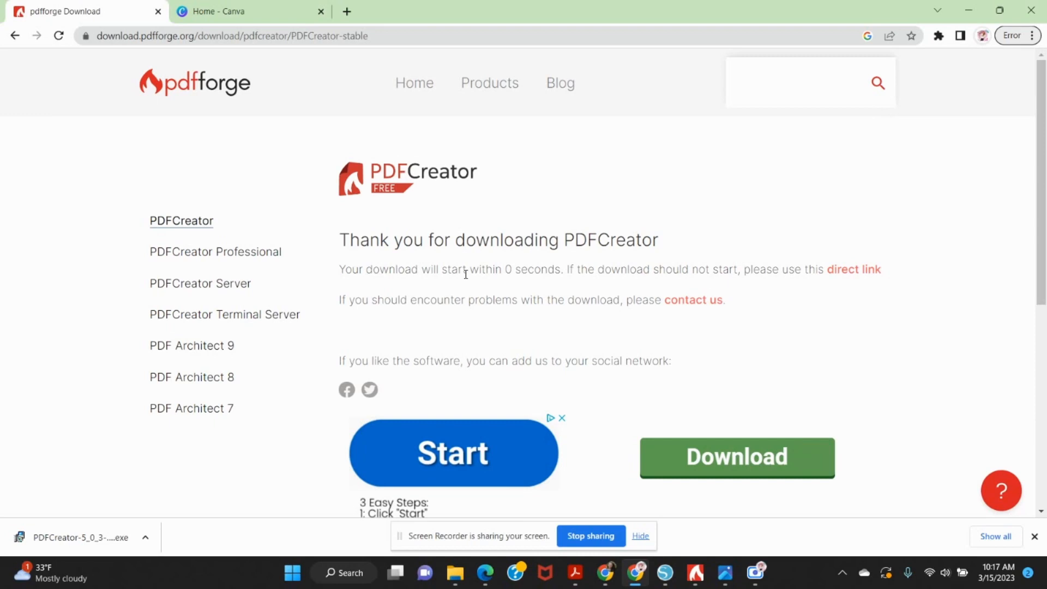
{"action": "mouse_move", "coordinate": [698, 494]}
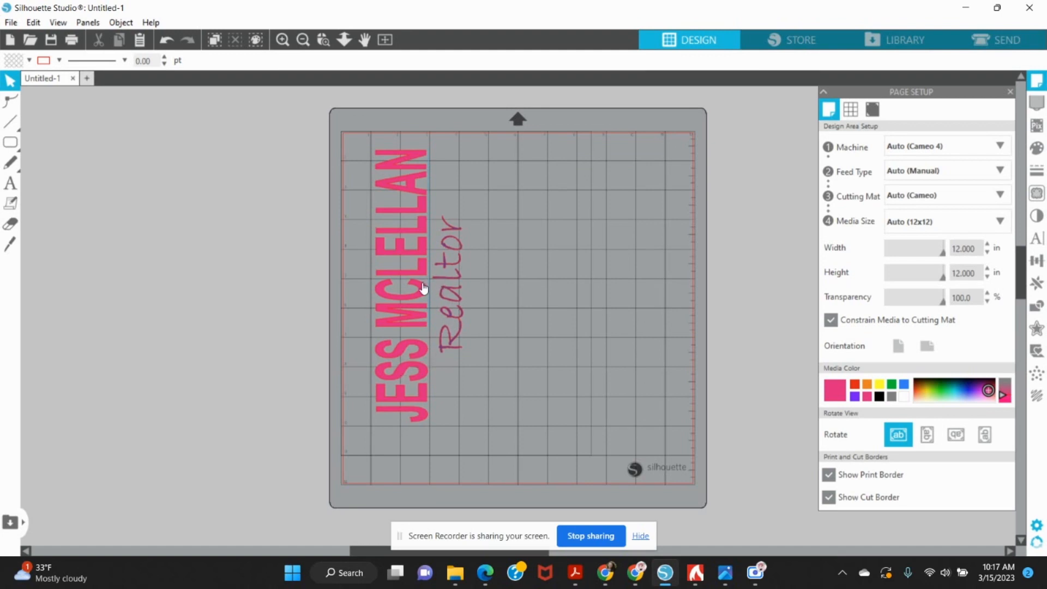
Step: Send the realtor design through the print preview to the PDFCreator printer
{"action": "left_click", "coordinate": [10, 22]}
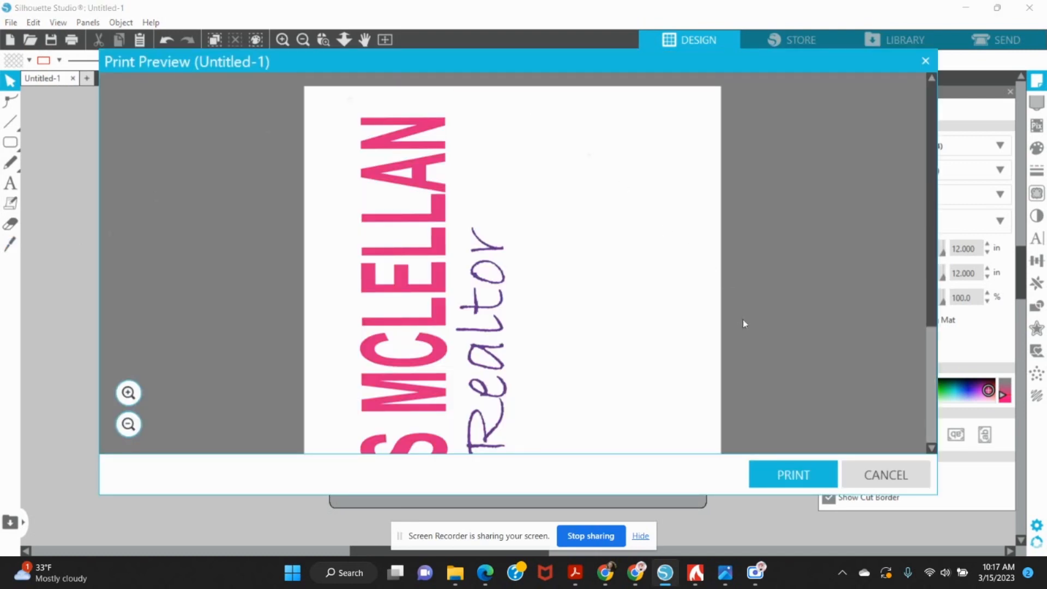
{"action": "left_click", "coordinate": [792, 475]}
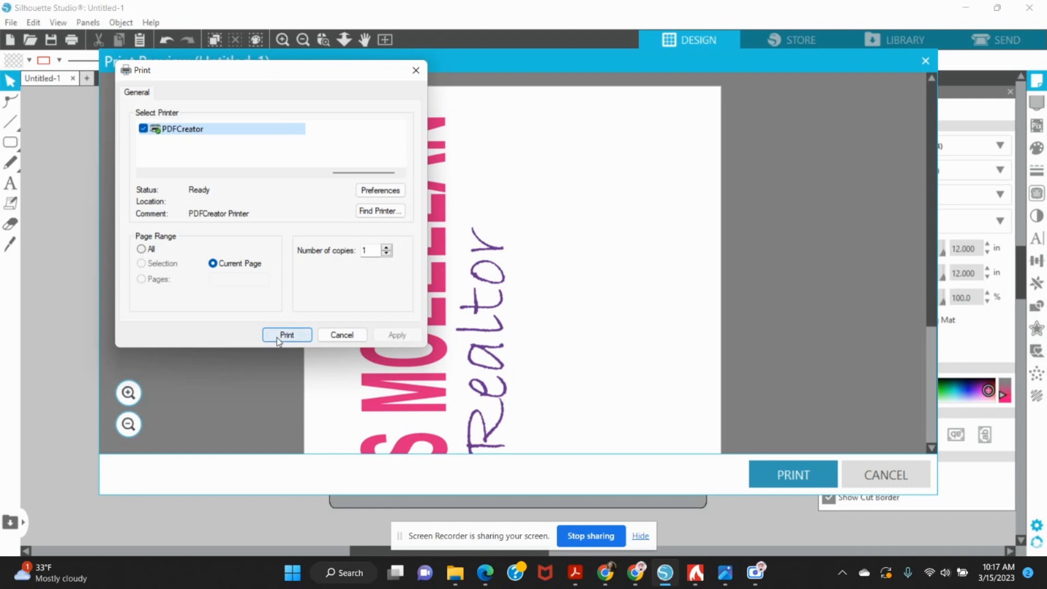
{"action": "left_click", "coordinate": [286, 335]}
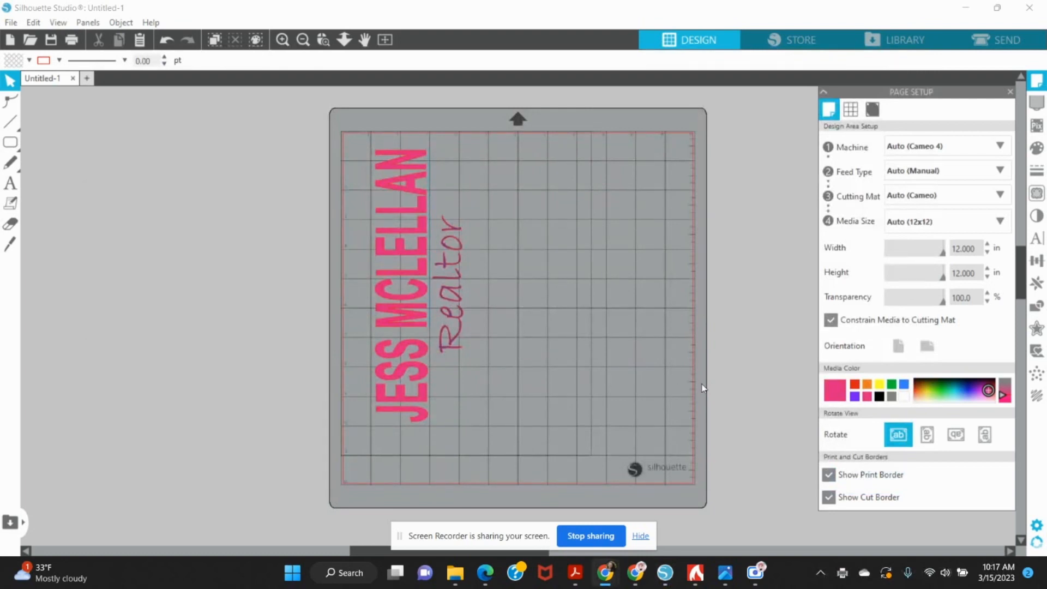
{"action": "mouse_move", "coordinate": [713, 488]}
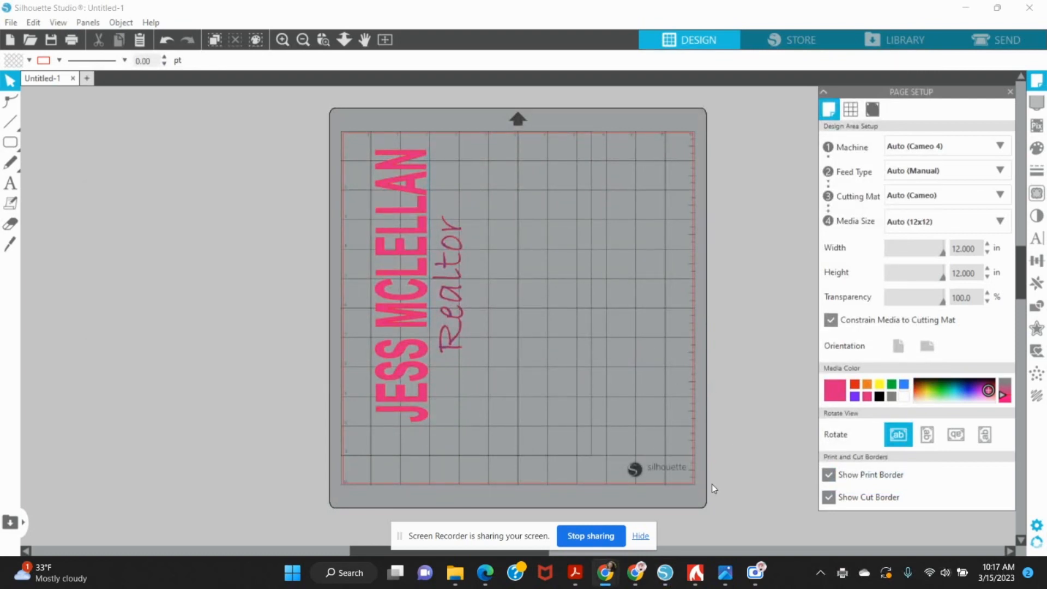
{"action": "mouse_move", "coordinate": [681, 258]}
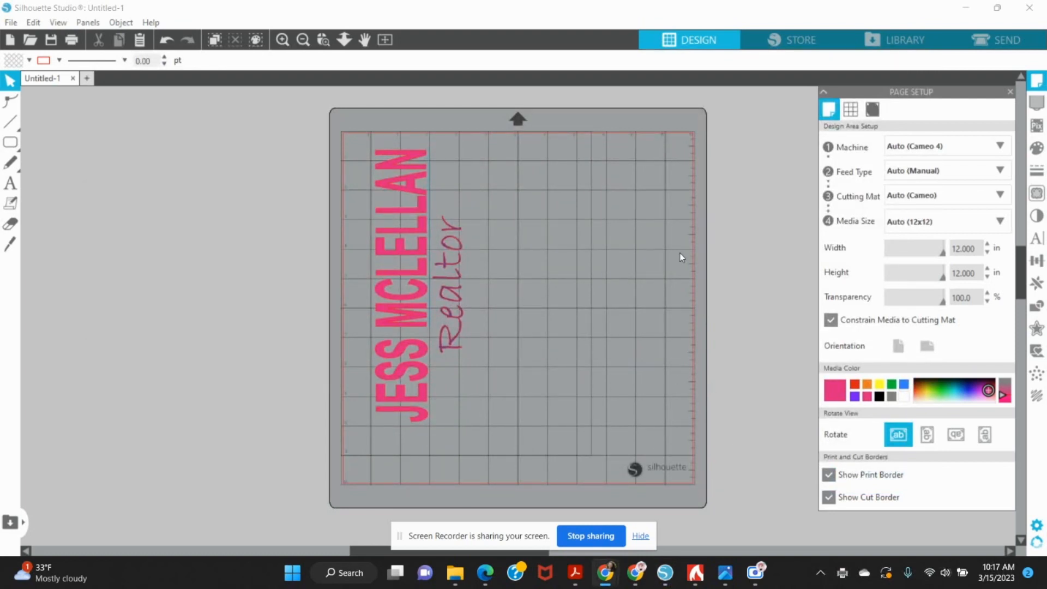
{"action": "mouse_move", "coordinate": [697, 407]}
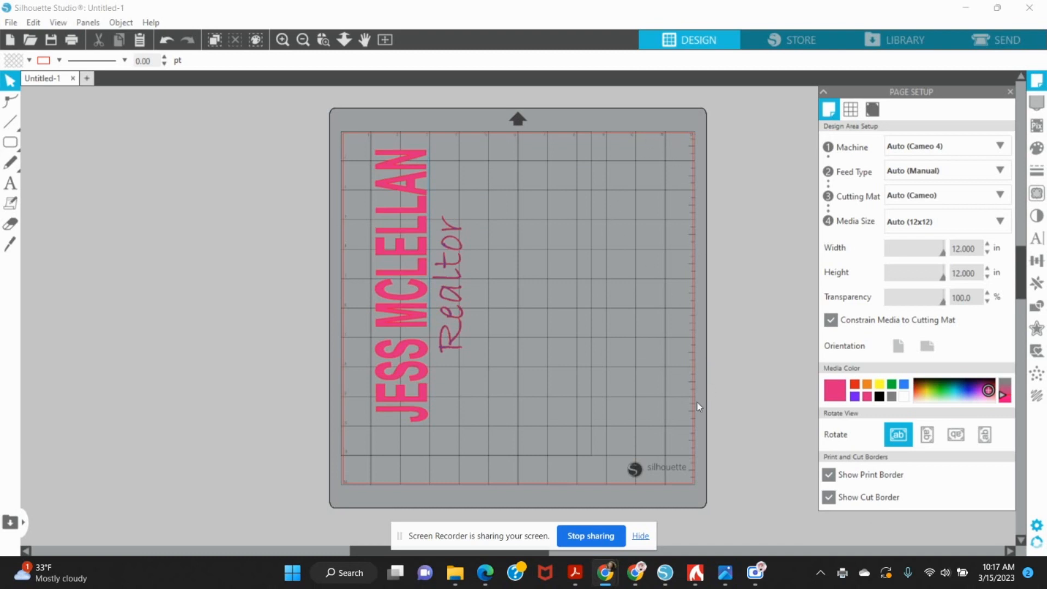
{"action": "mouse_move", "coordinate": [765, 347]}
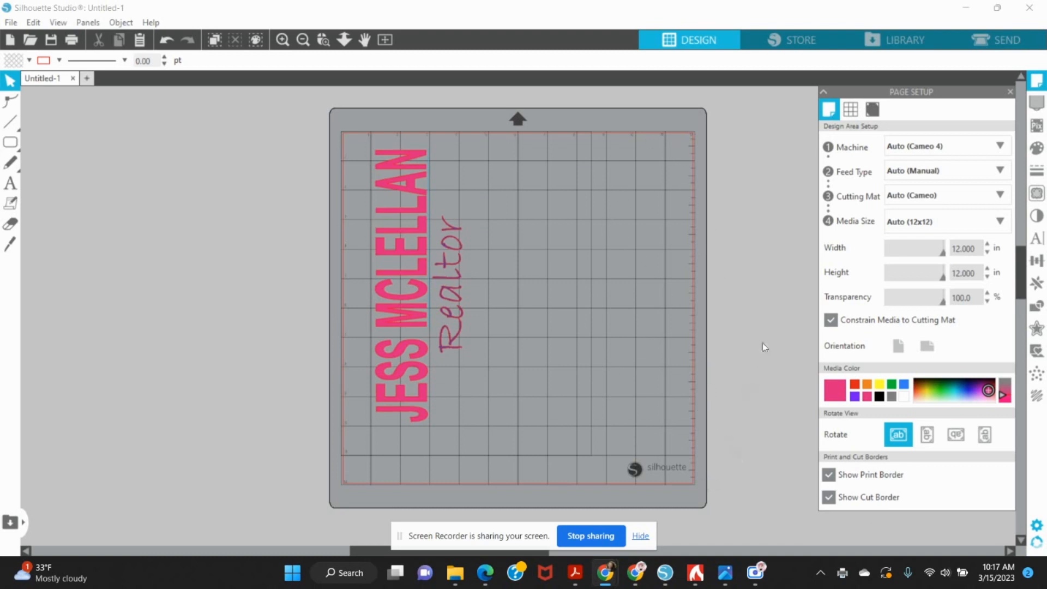
Step: Print the design to PDFCreator via File > Print and view the saved-file summary
{"action": "left_click", "coordinate": [11, 21]}
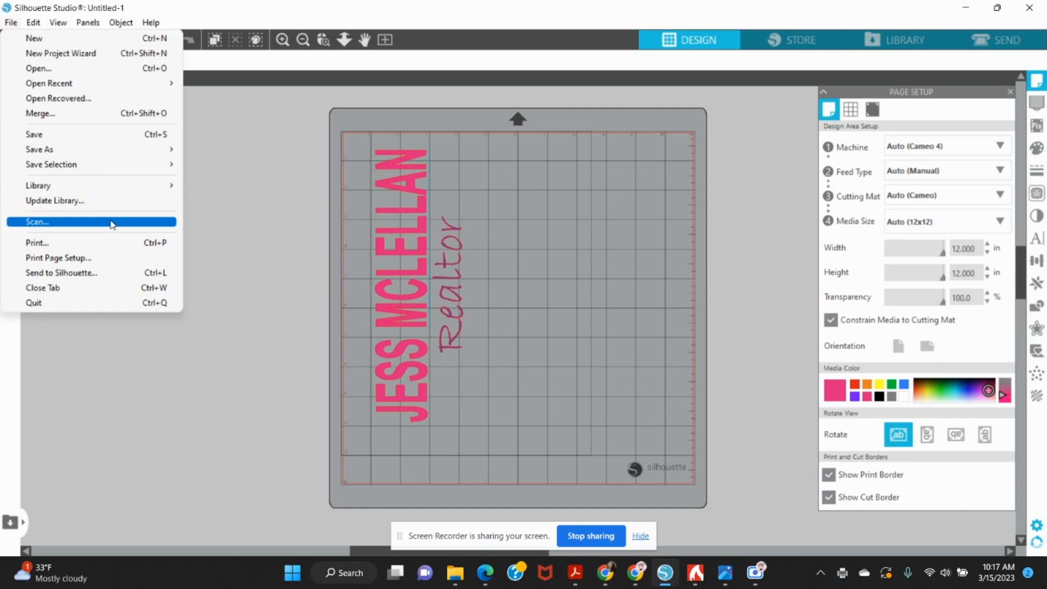
{"action": "left_click", "coordinate": [36, 242]}
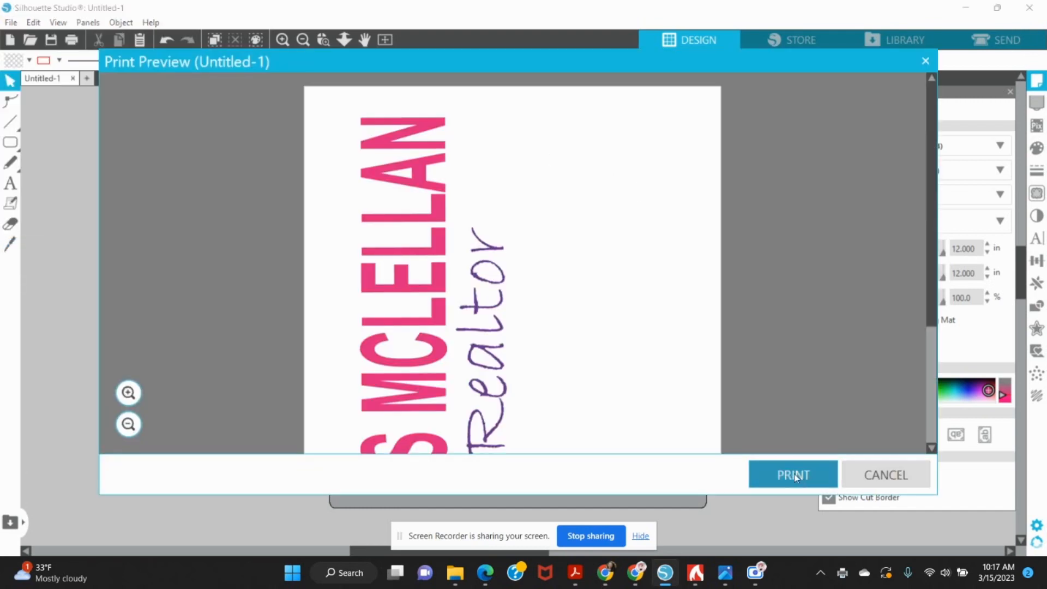
{"action": "left_click", "coordinate": [793, 475]}
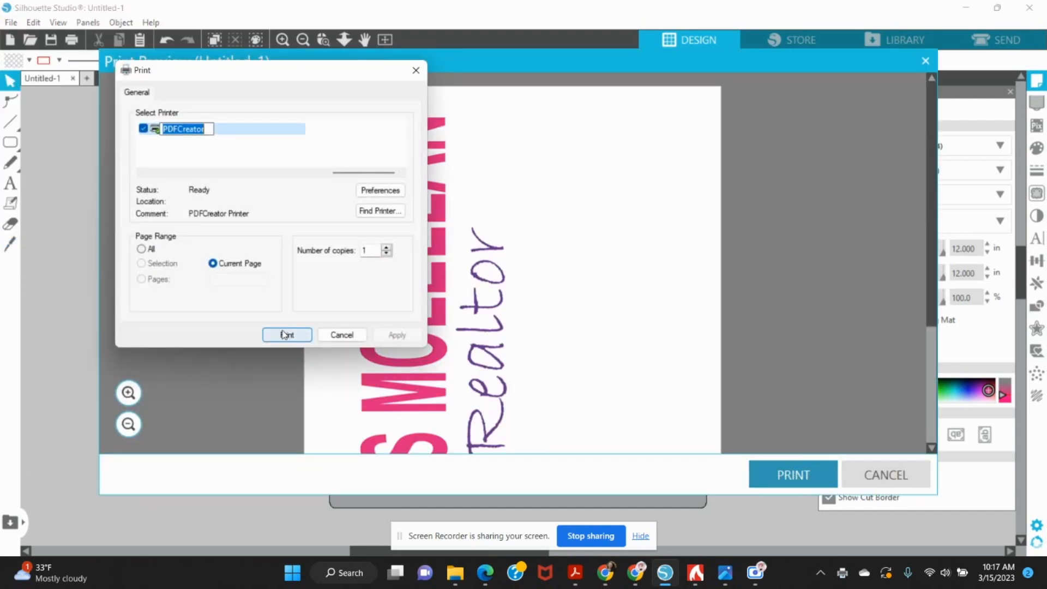
{"action": "left_click", "coordinate": [286, 334]}
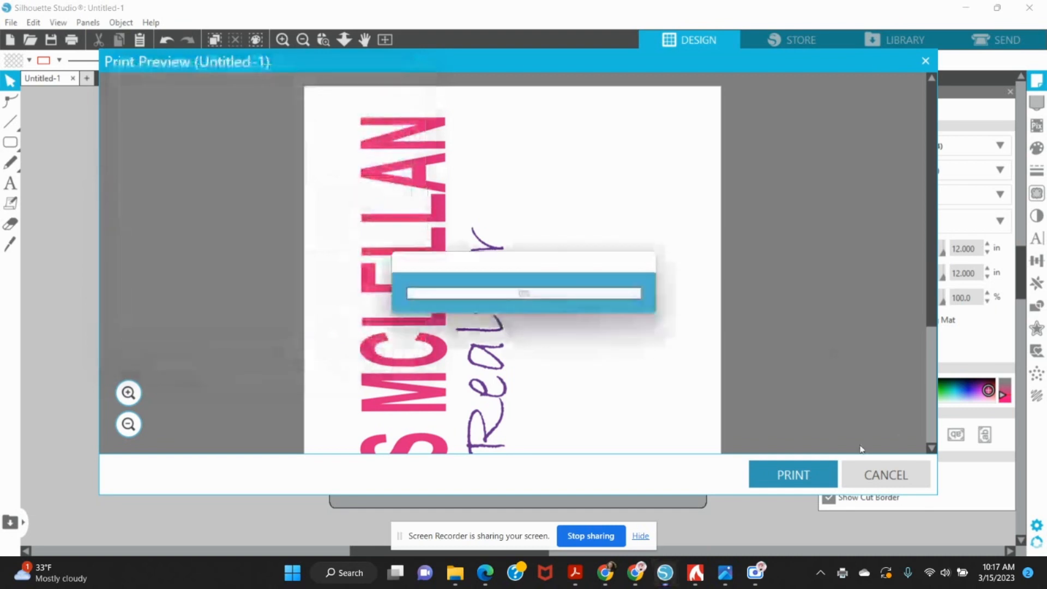
{"action": "left_click", "coordinate": [885, 475]}
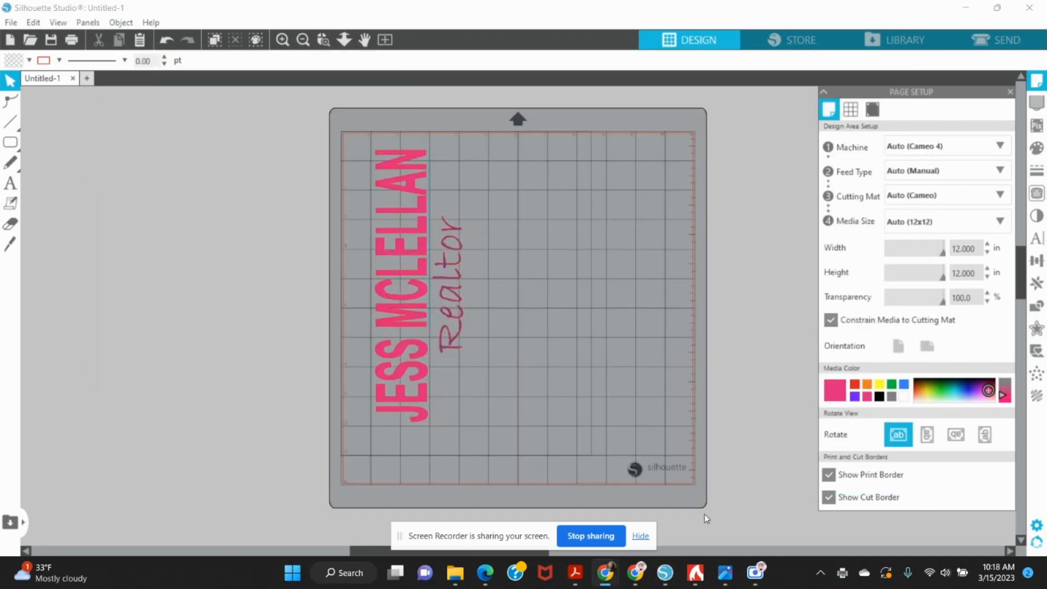
{"action": "left_click", "coordinate": [696, 572]}
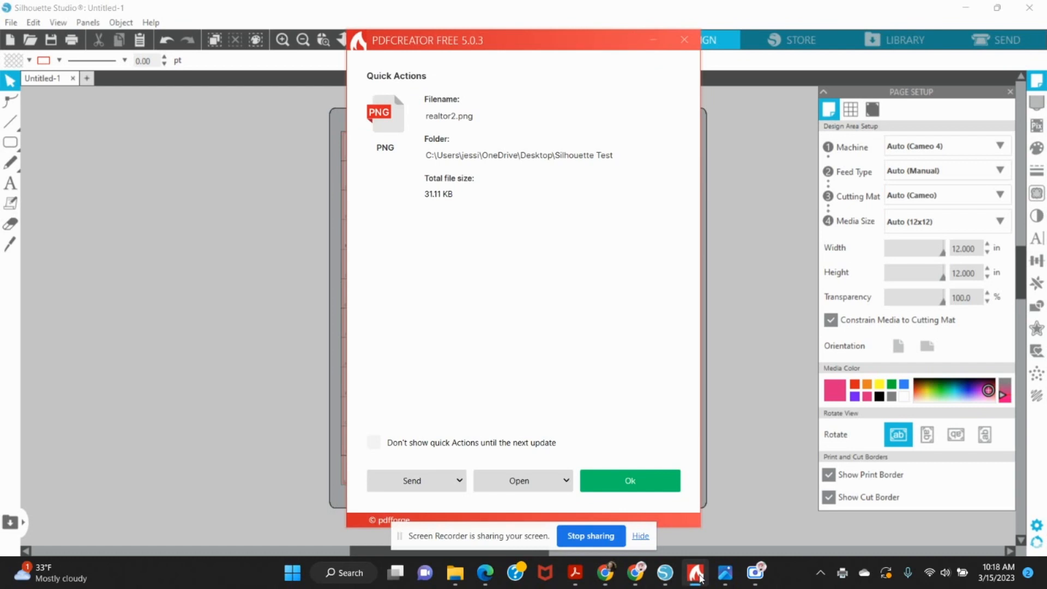
{"action": "mouse_move", "coordinate": [628, 480]}
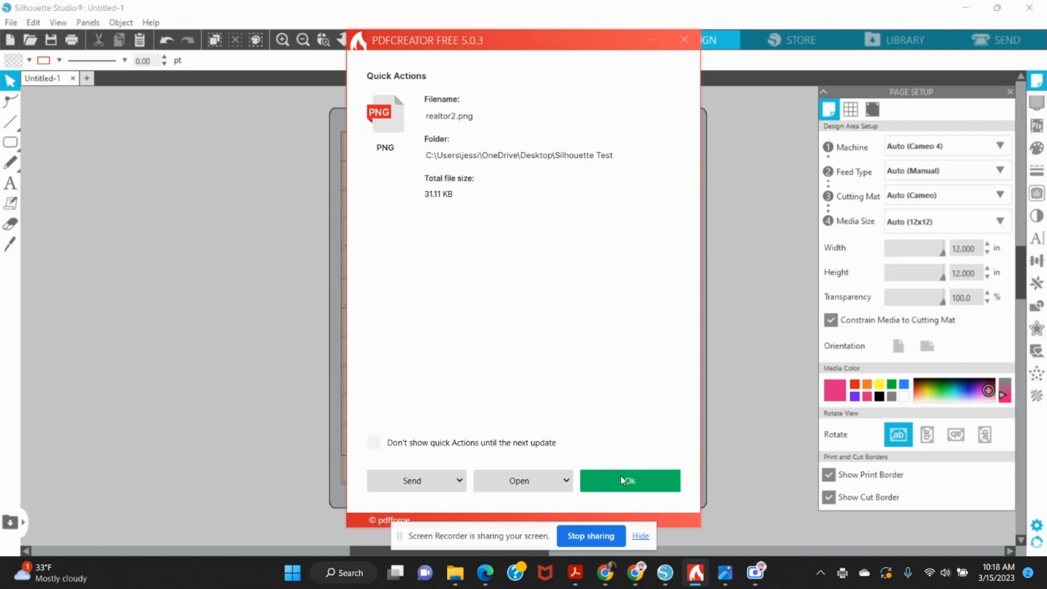
{"action": "left_click", "coordinate": [628, 480]}
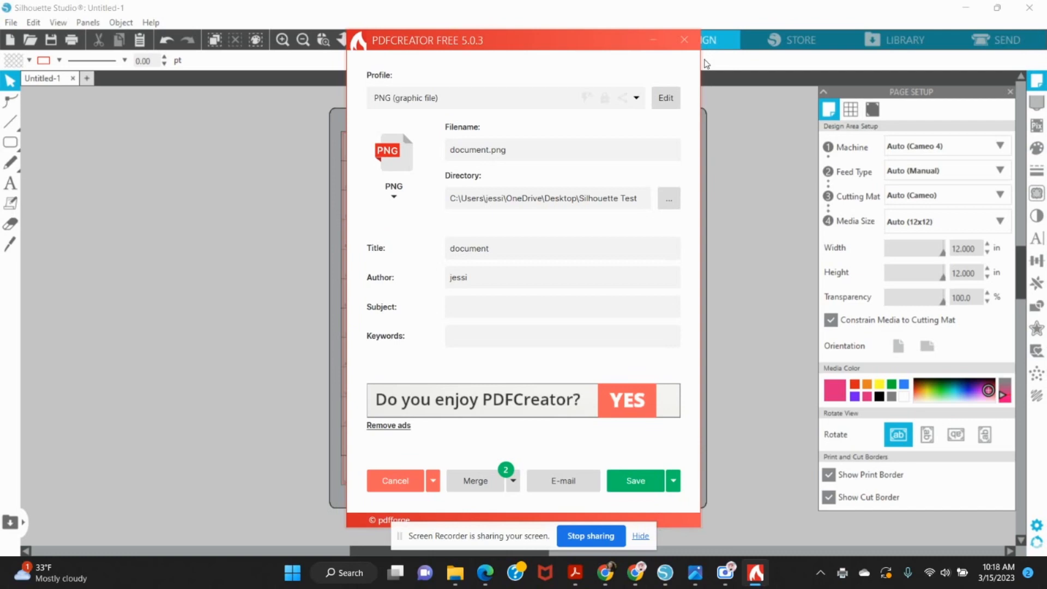
{"action": "mouse_move", "coordinate": [526, 118]}
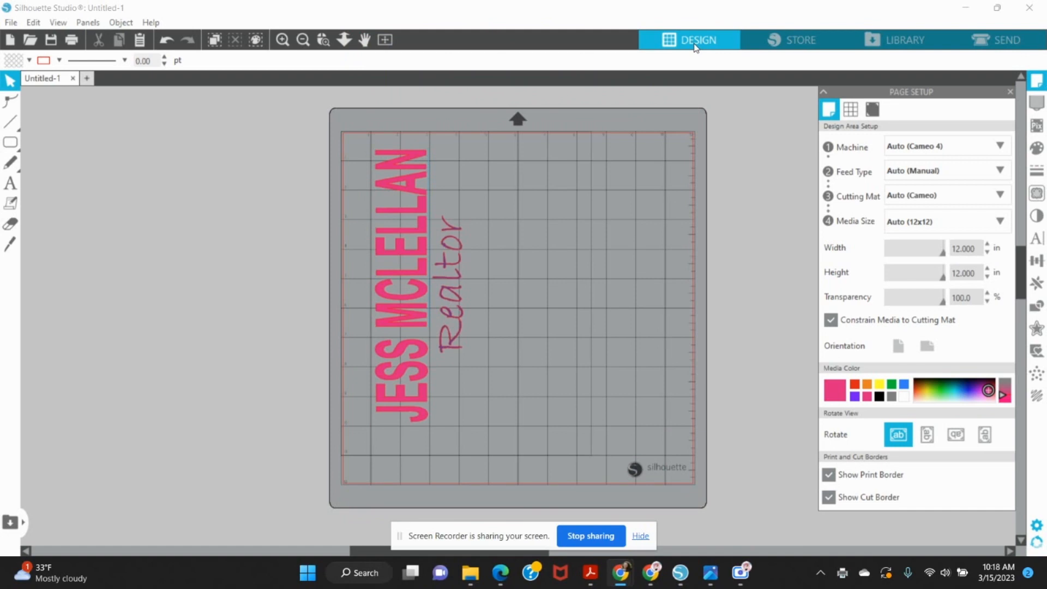
Step: Reprint the design from File > Print to PDFCreator to reopen its save window
{"action": "left_click", "coordinate": [11, 22]}
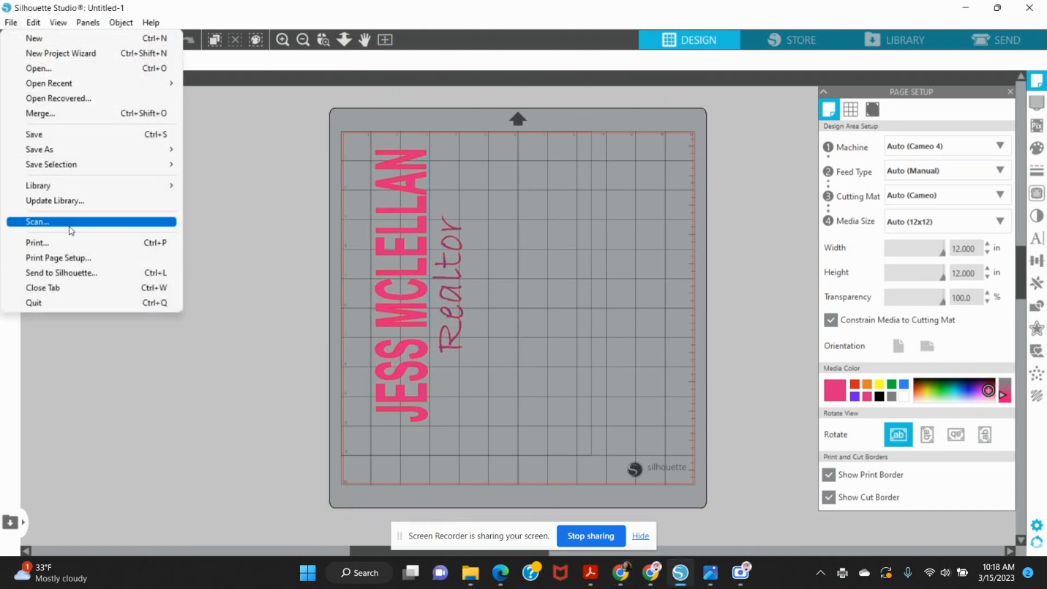
{"action": "left_click", "coordinate": [36, 242]}
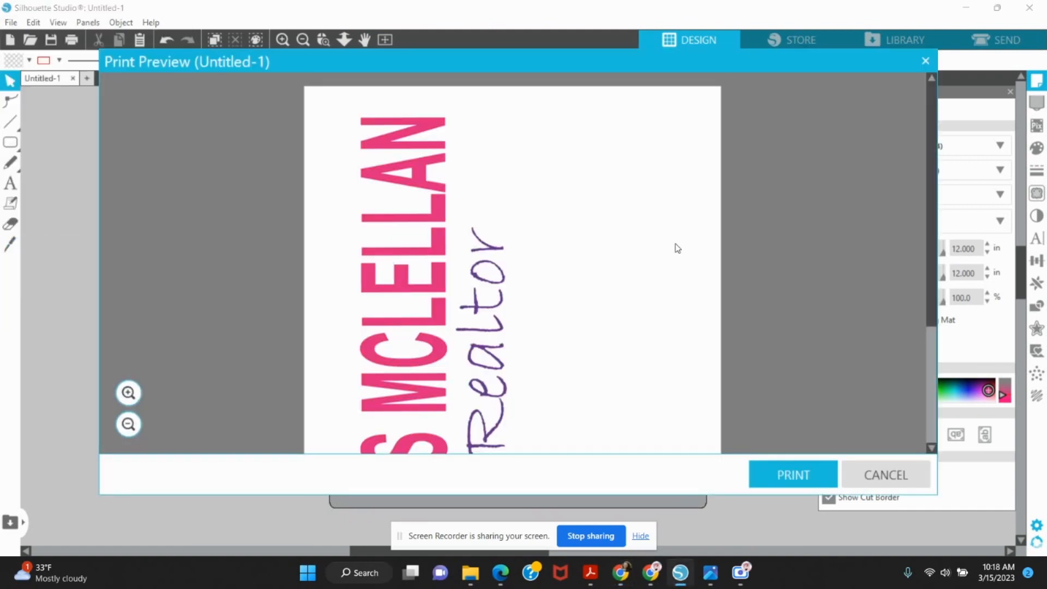
{"action": "left_click", "coordinate": [793, 475]}
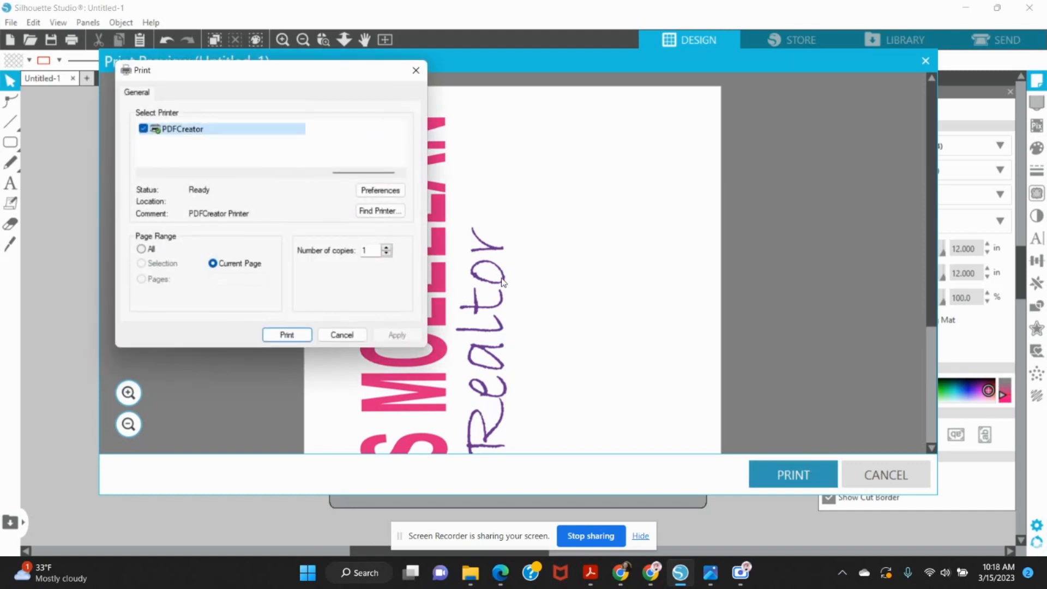
{"action": "left_click", "coordinate": [342, 334]}
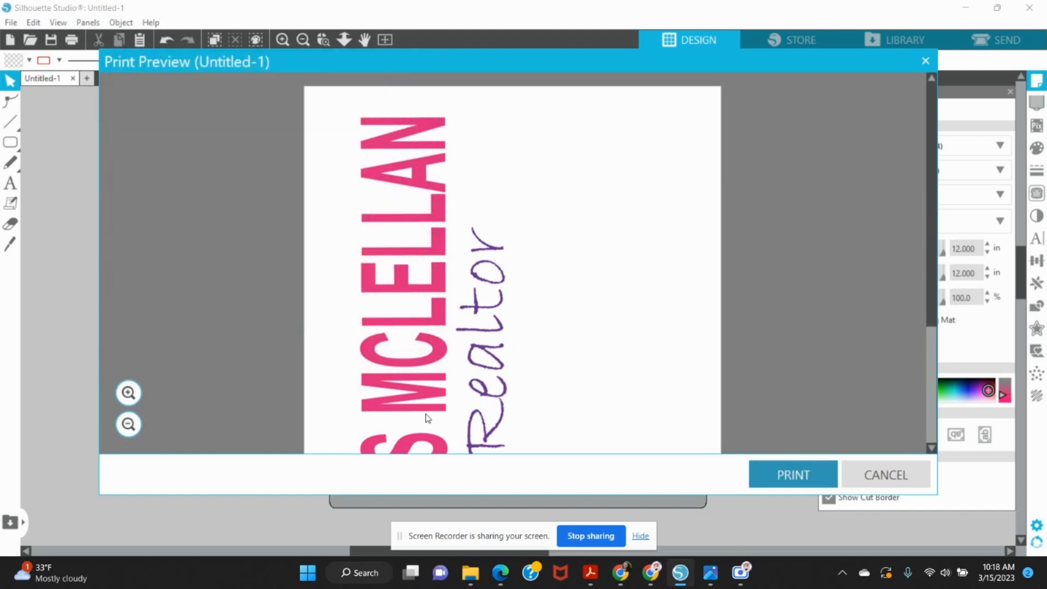
{"action": "left_click", "coordinate": [792, 475]}
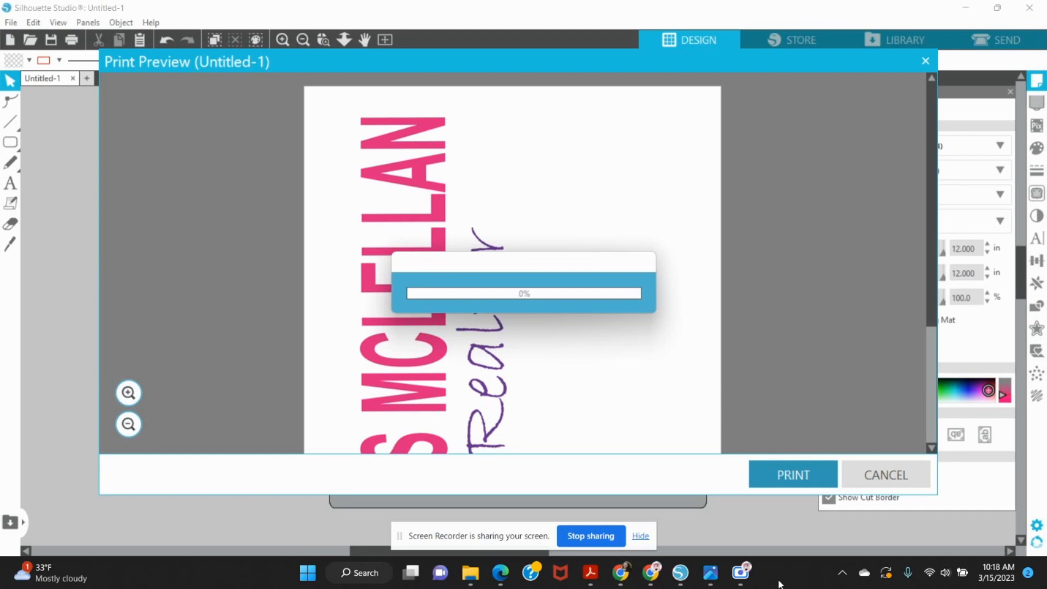
{"action": "left_click", "coordinate": [793, 475]}
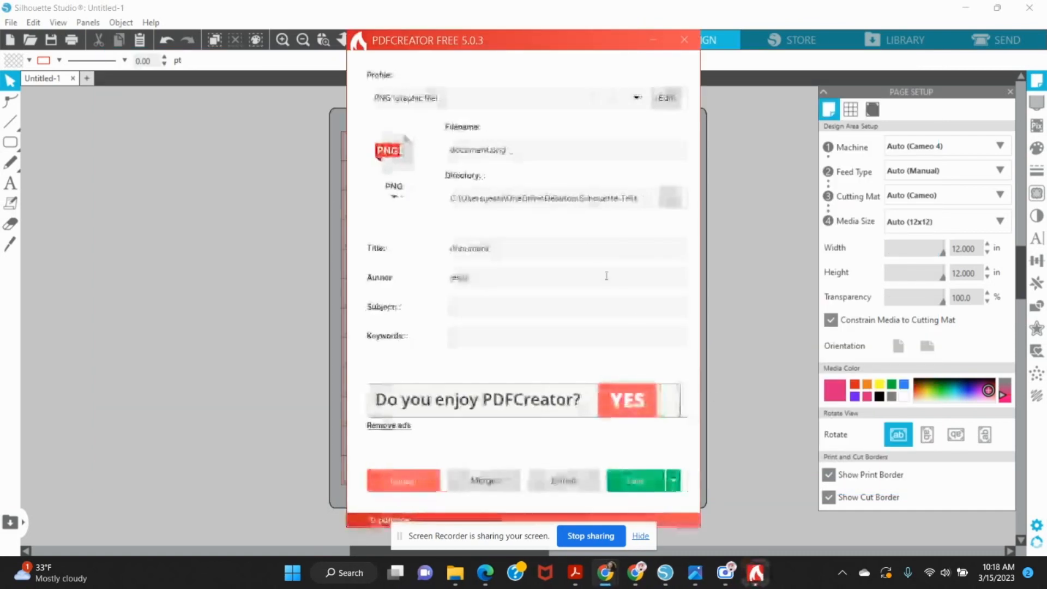
Step: Name the output realtor3.png with the PNG profile in the Silhouette Test folder
{"action": "left_click", "coordinate": [635, 99]}
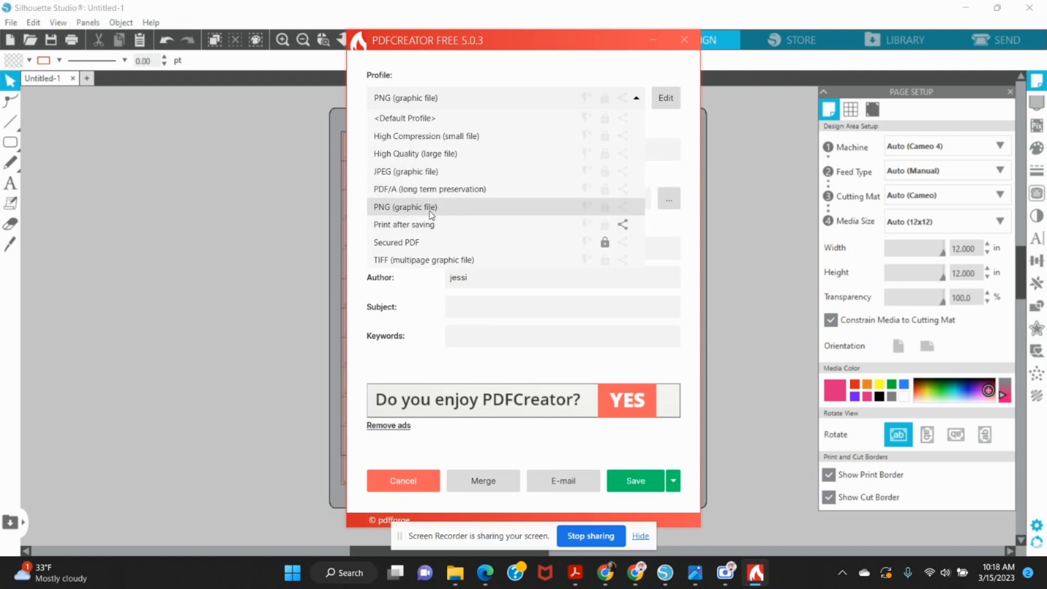
{"action": "mouse_move", "coordinate": [434, 205]}
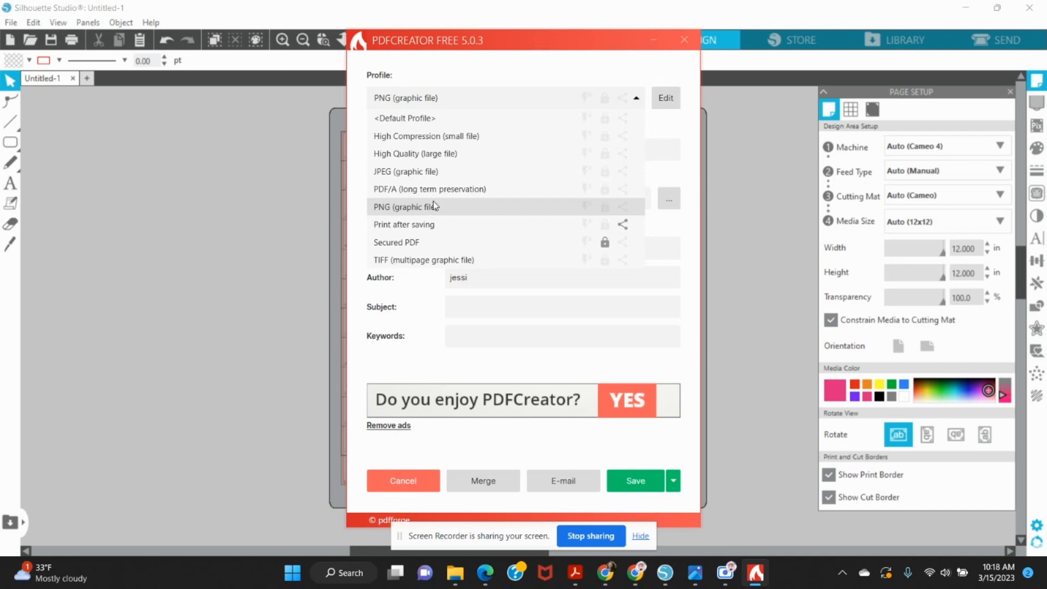
{"action": "left_click", "coordinate": [406, 207]}
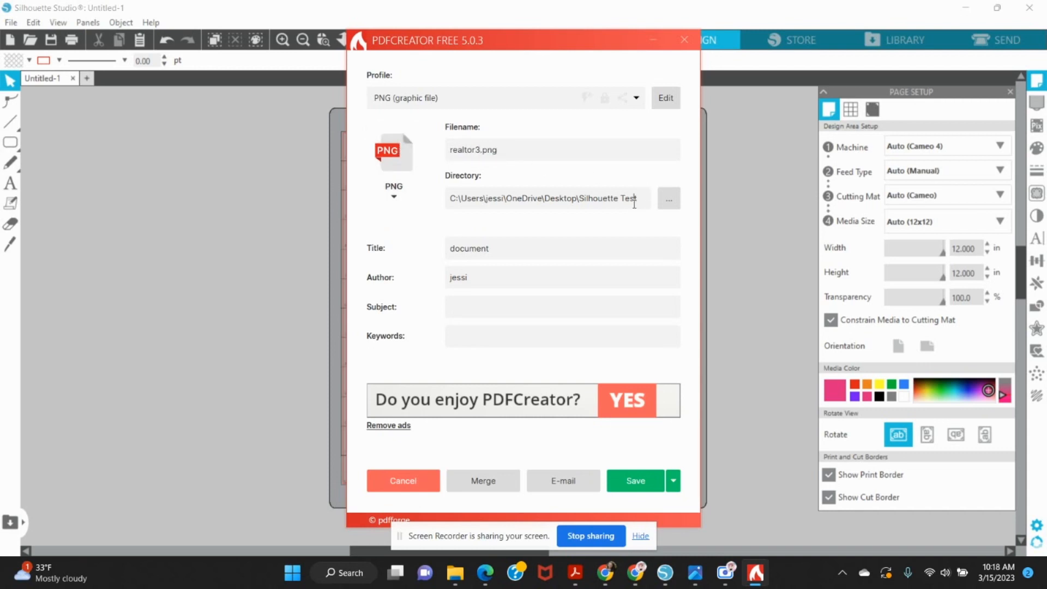
{"action": "left_click", "coordinate": [668, 199]}
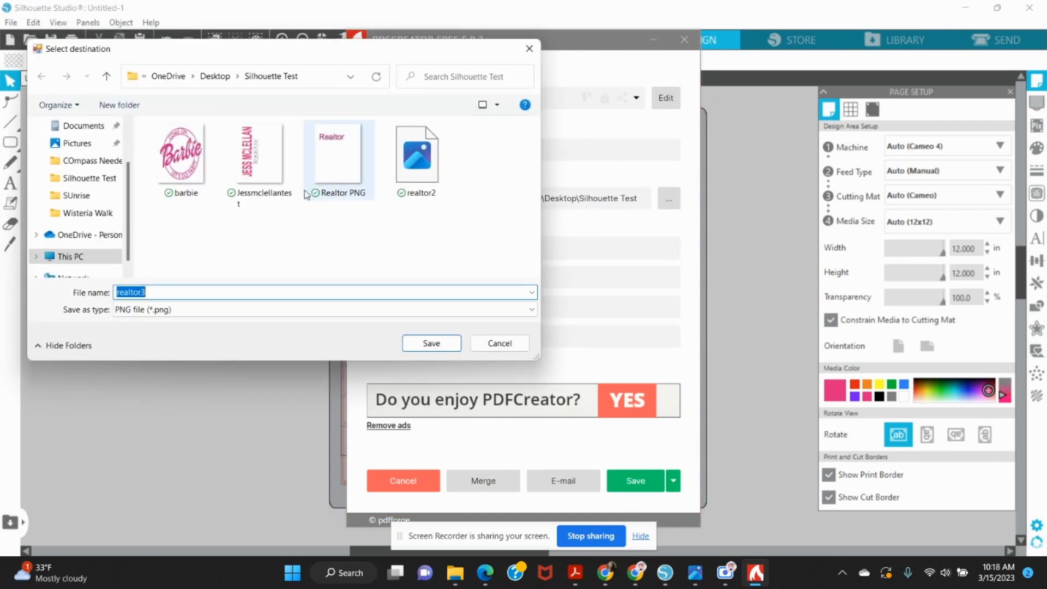
{"action": "left_click", "coordinate": [431, 343]}
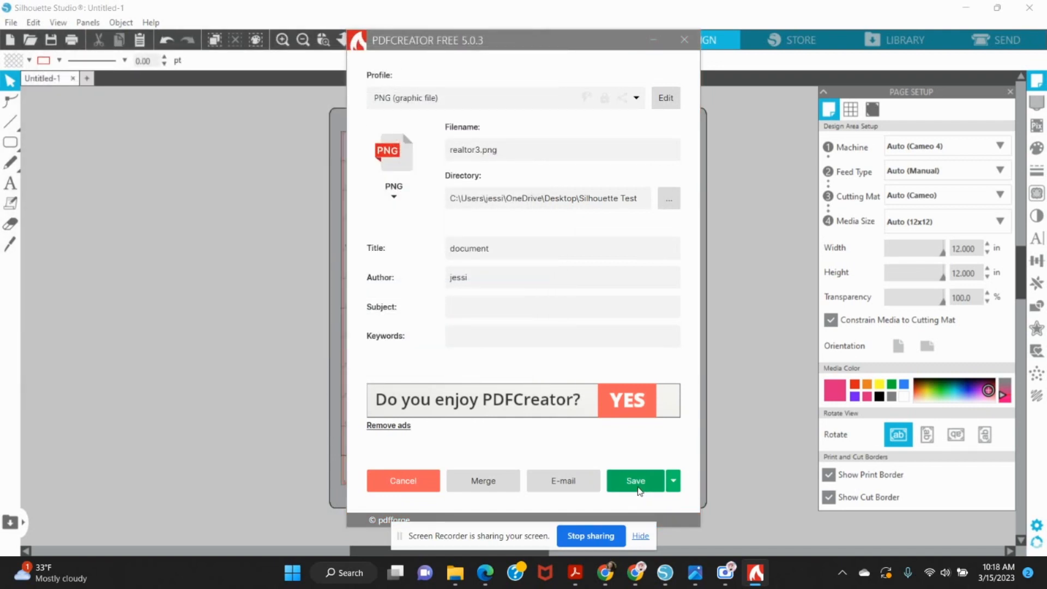
{"action": "left_click", "coordinate": [673, 480]}
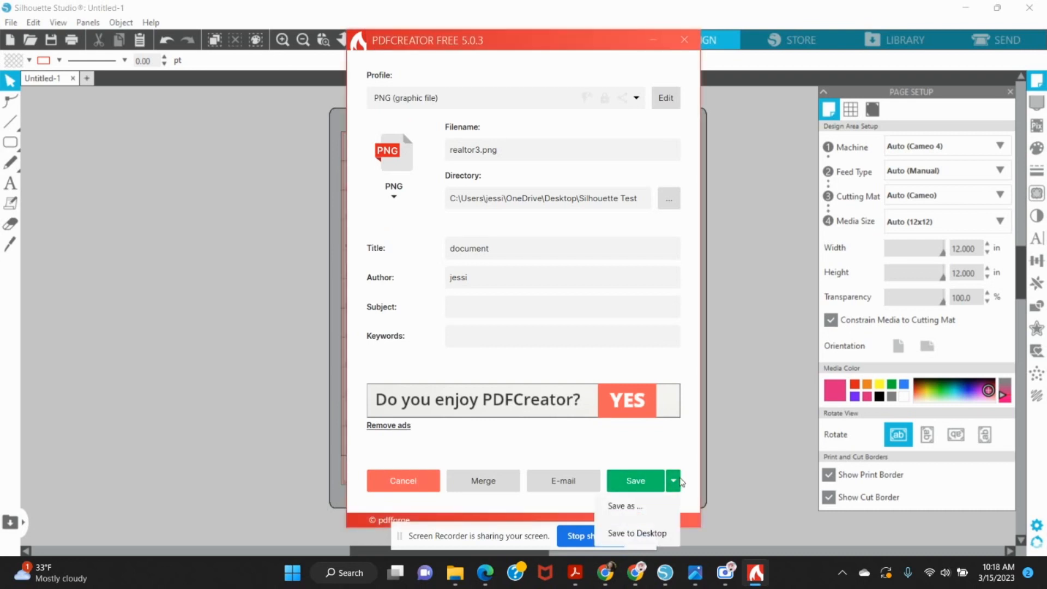
{"action": "mouse_move", "coordinate": [601, 449]}
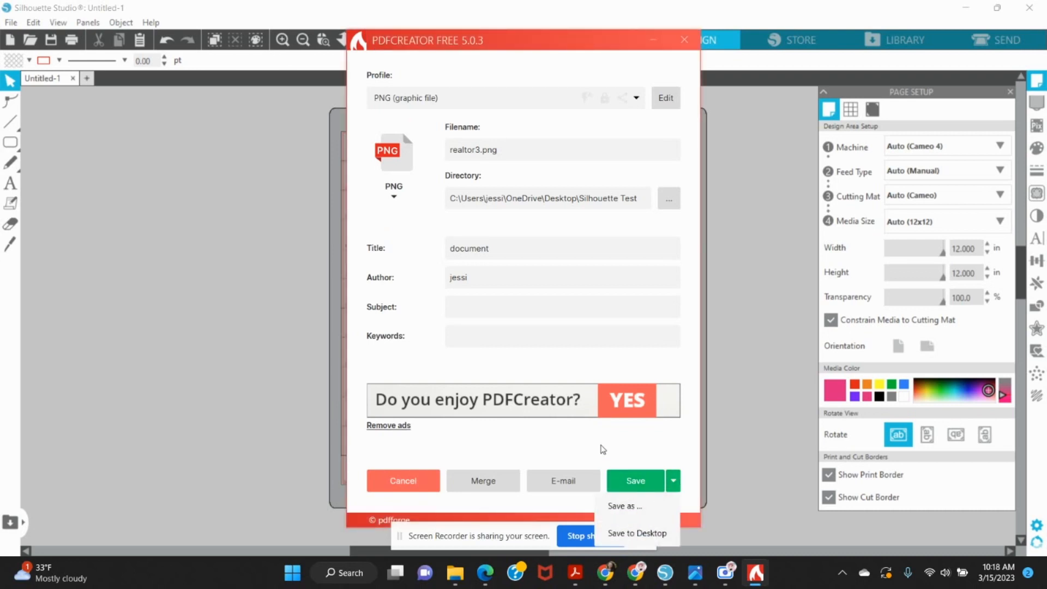
{"action": "mouse_move", "coordinate": [655, 478]}
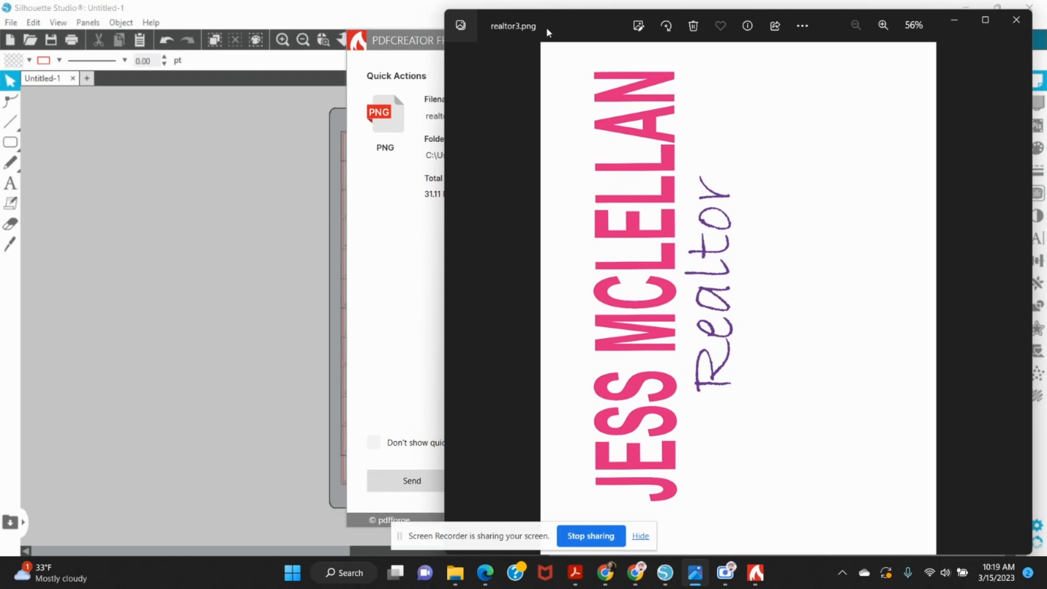
{"action": "mouse_move", "coordinate": [531, 420]}
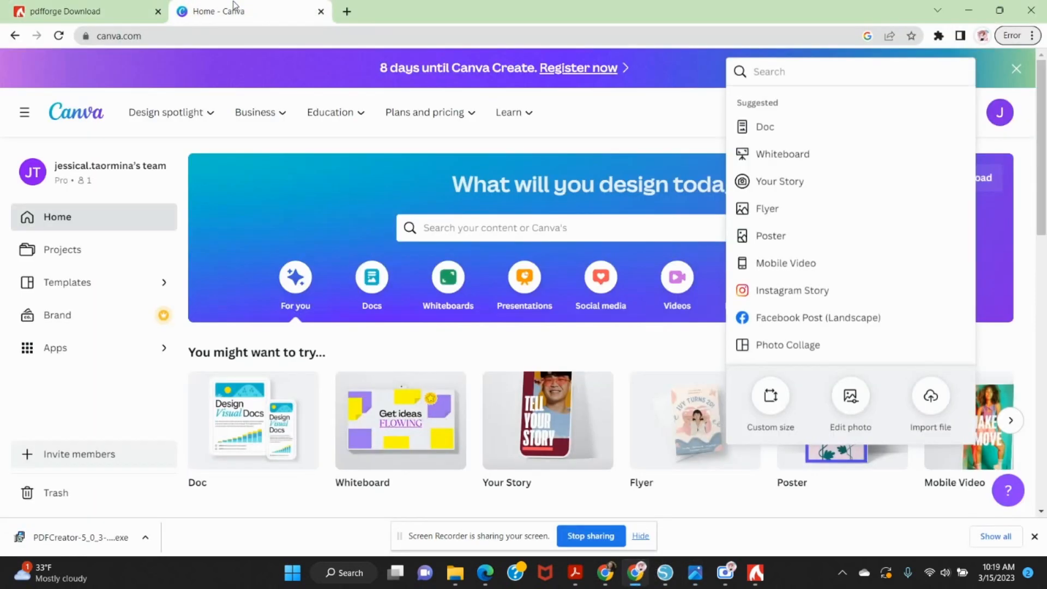
Step: Create a custom 3 × 4 in Canva design and show the uploaded realtor image
{"action": "left_click", "coordinate": [769, 395]}
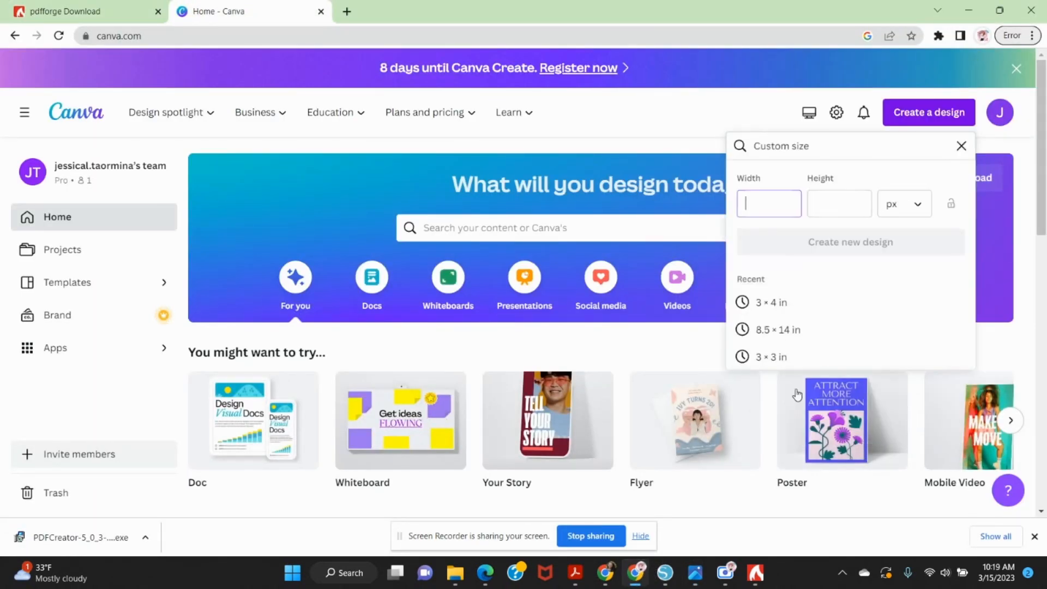
{"action": "left_click", "coordinate": [771, 303]}
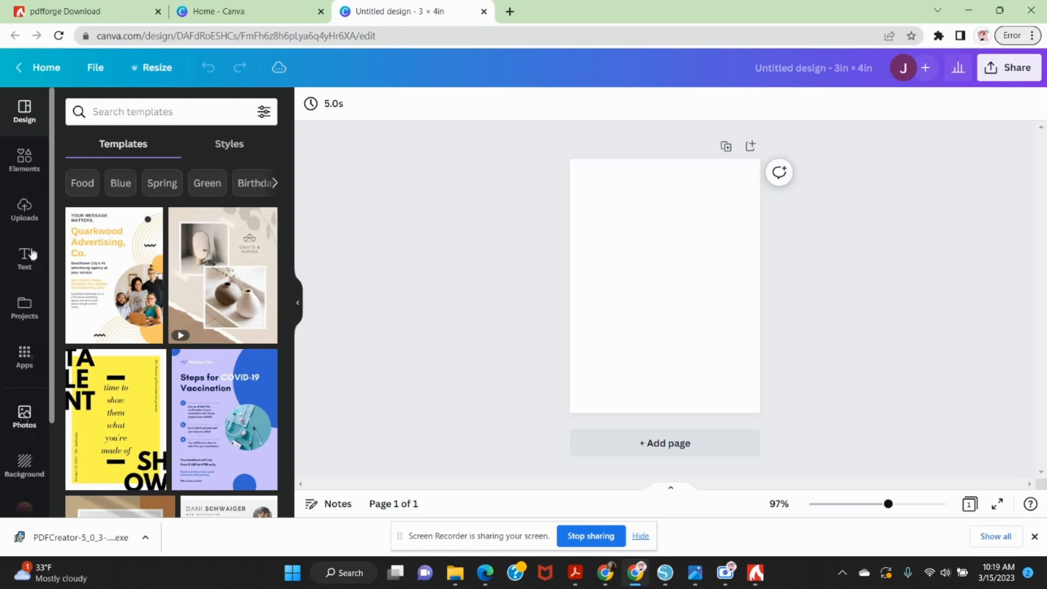
{"action": "left_click", "coordinate": [24, 211]}
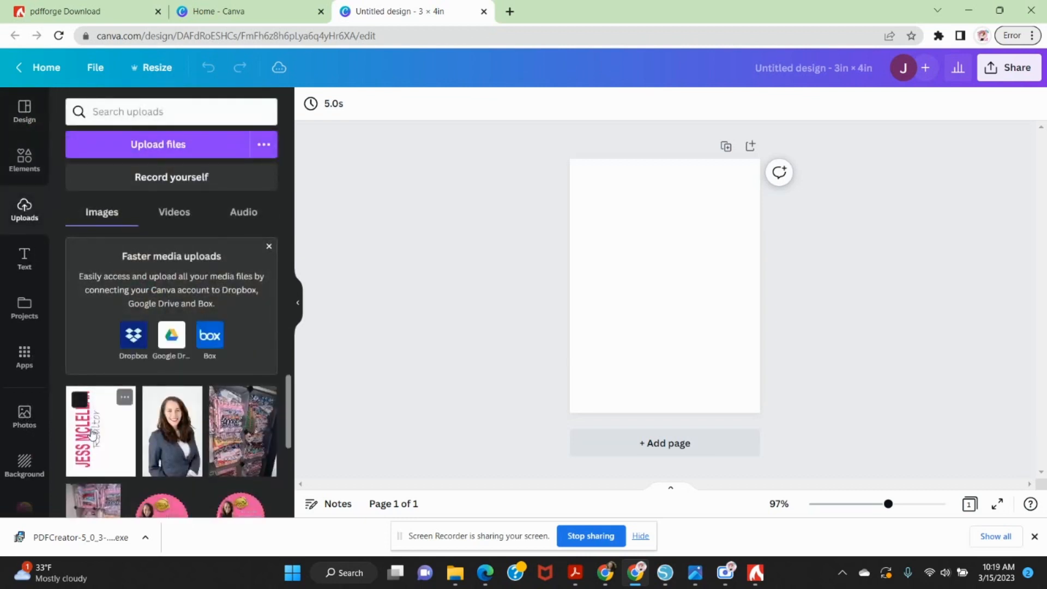
Step: Add the pink Realtor upload to the page and run Background Remover on it
{"action": "left_click", "coordinate": [101, 430]}
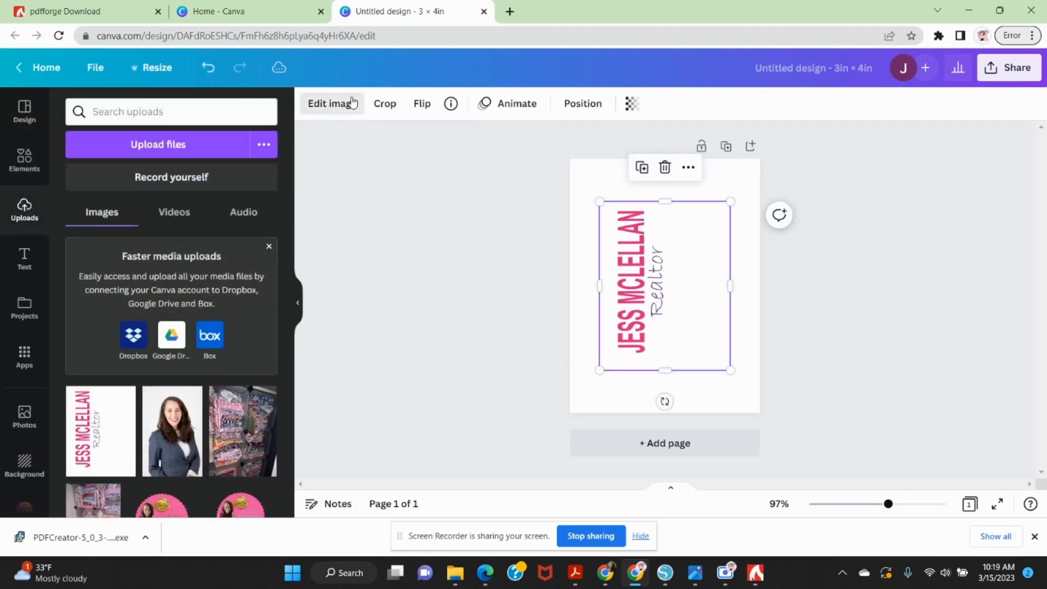
{"action": "left_click", "coordinate": [332, 104]}
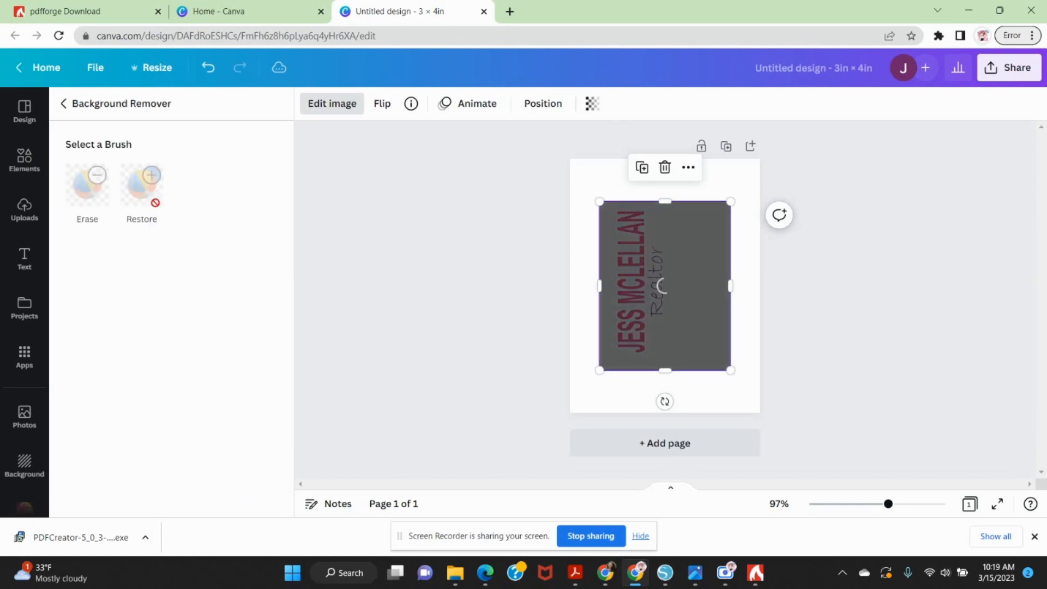
{"action": "left_click", "coordinate": [142, 181]}
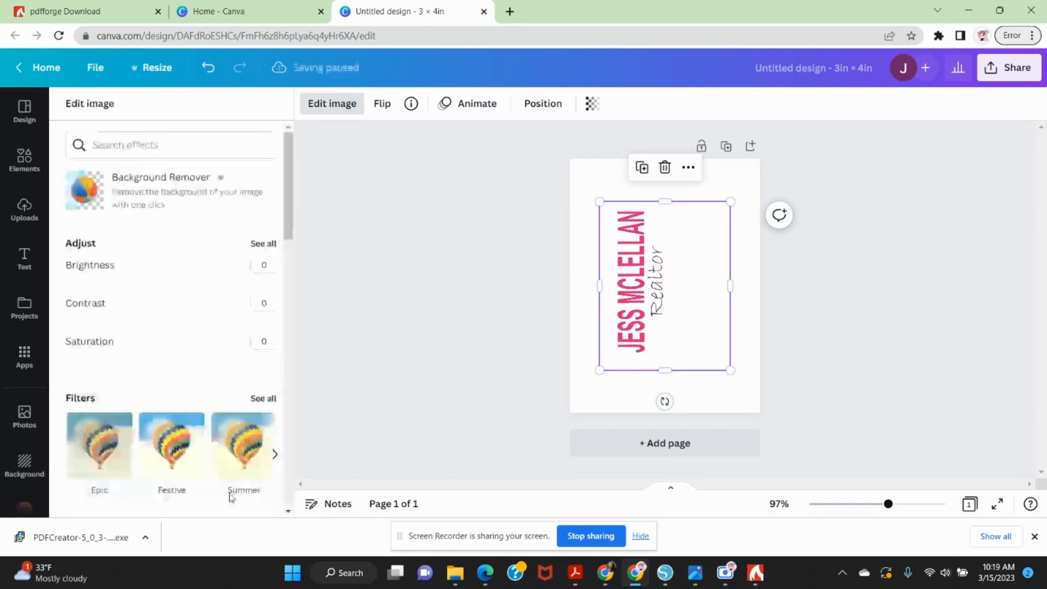
{"action": "left_click", "coordinate": [24, 211]}
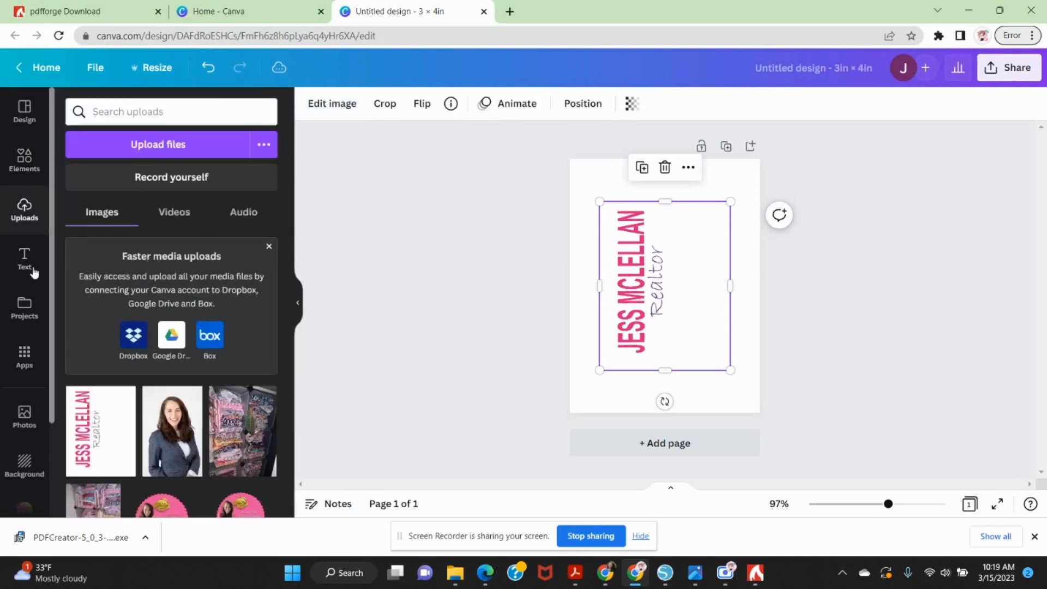
{"action": "left_click", "coordinate": [24, 464]}
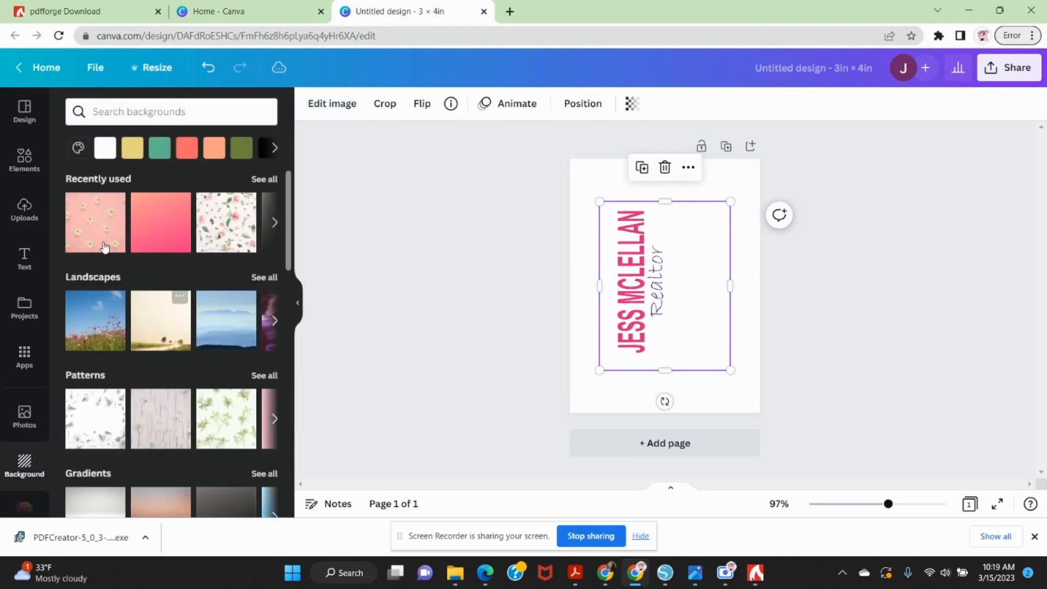
{"action": "left_click", "coordinate": [95, 223]}
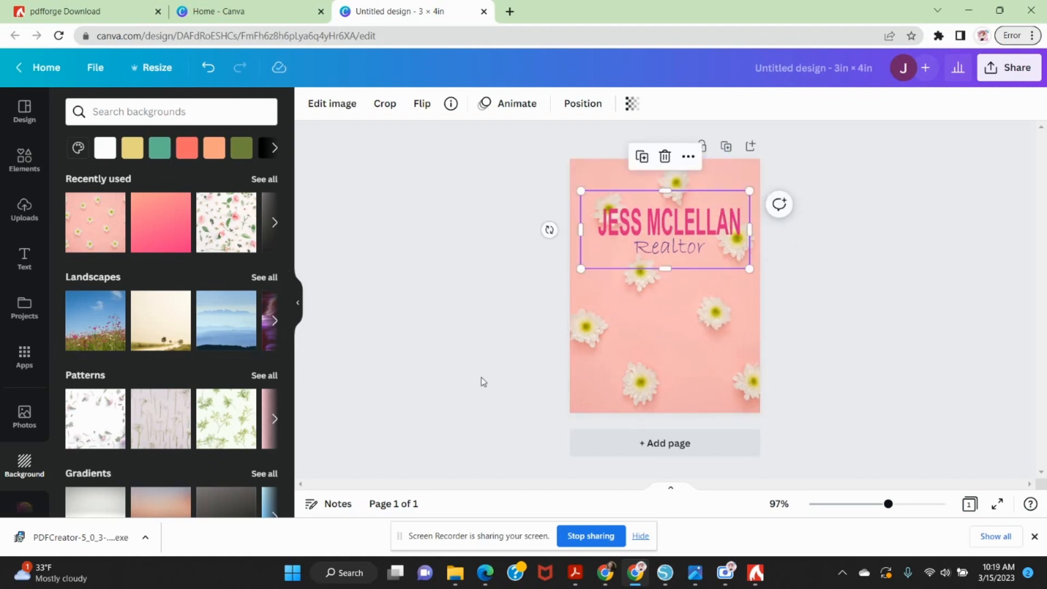
{"action": "left_click", "coordinate": [521, 360]}
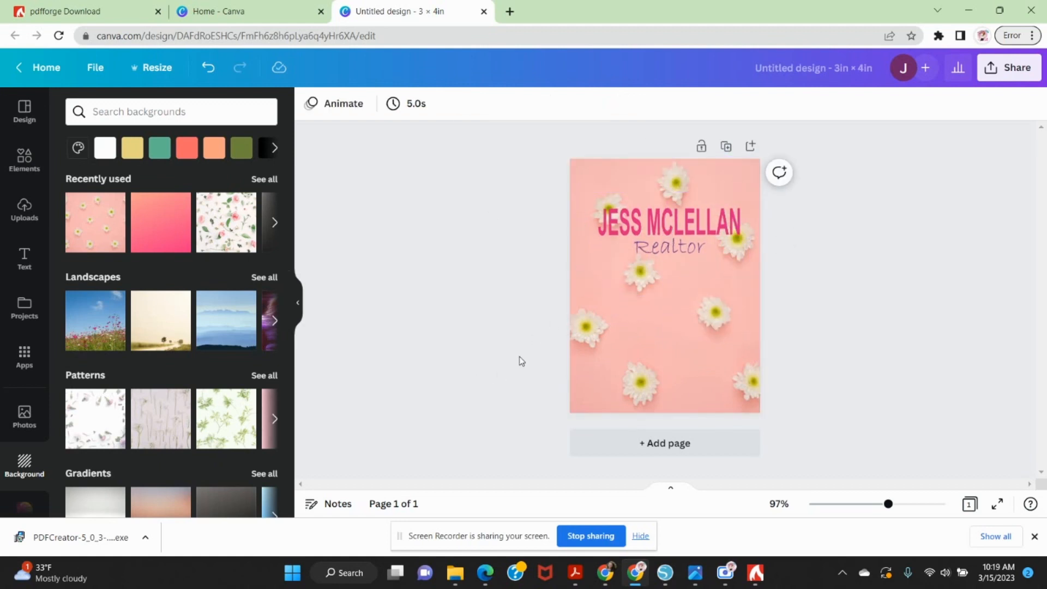